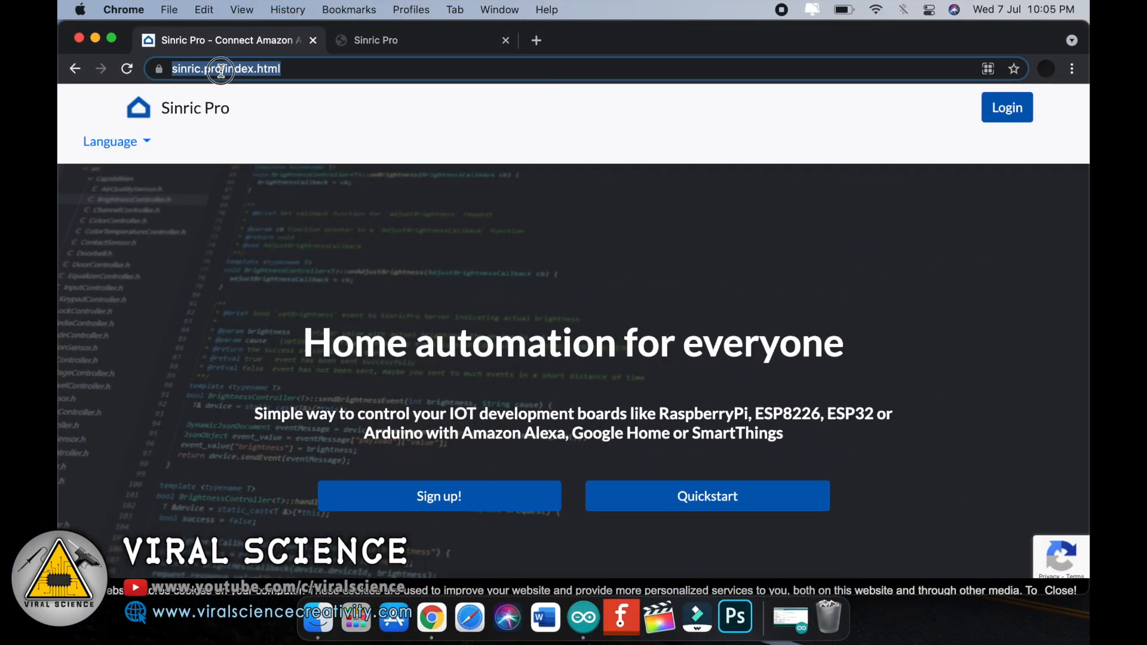
Log in to the Sinric Pro account and reach the empty device dashboard.
left_click(438, 496)
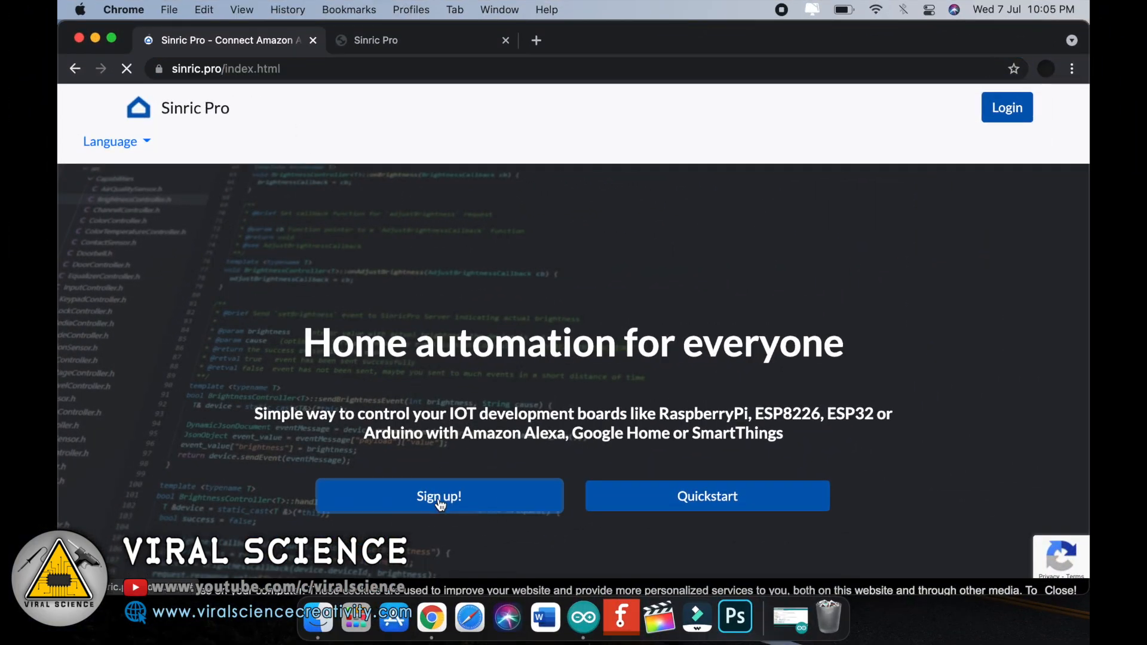
left_click(438, 496)
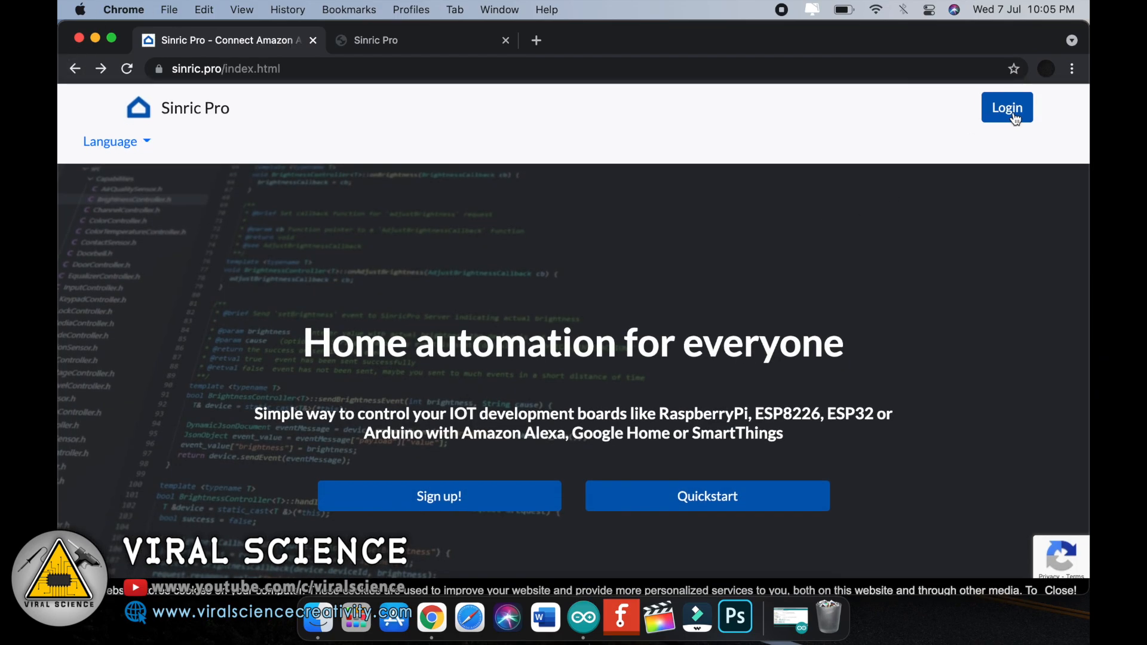
left_click(1007, 106)
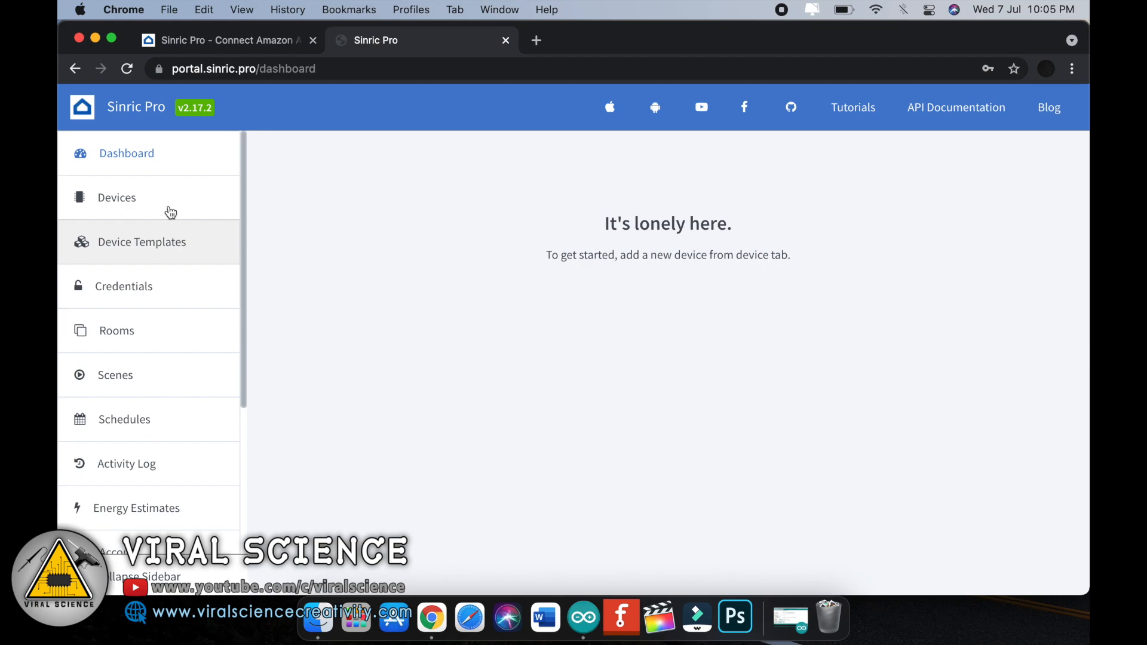
Add a room named and described Viral Science Studio under Home.
left_click(116, 330)
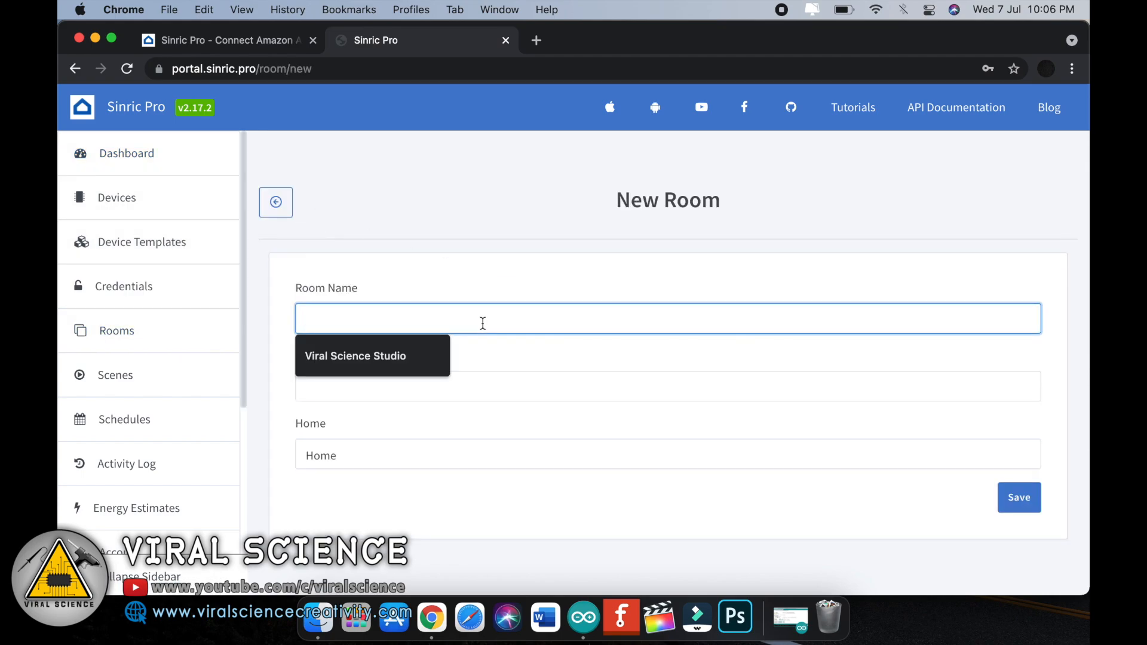
left_click(354, 356)
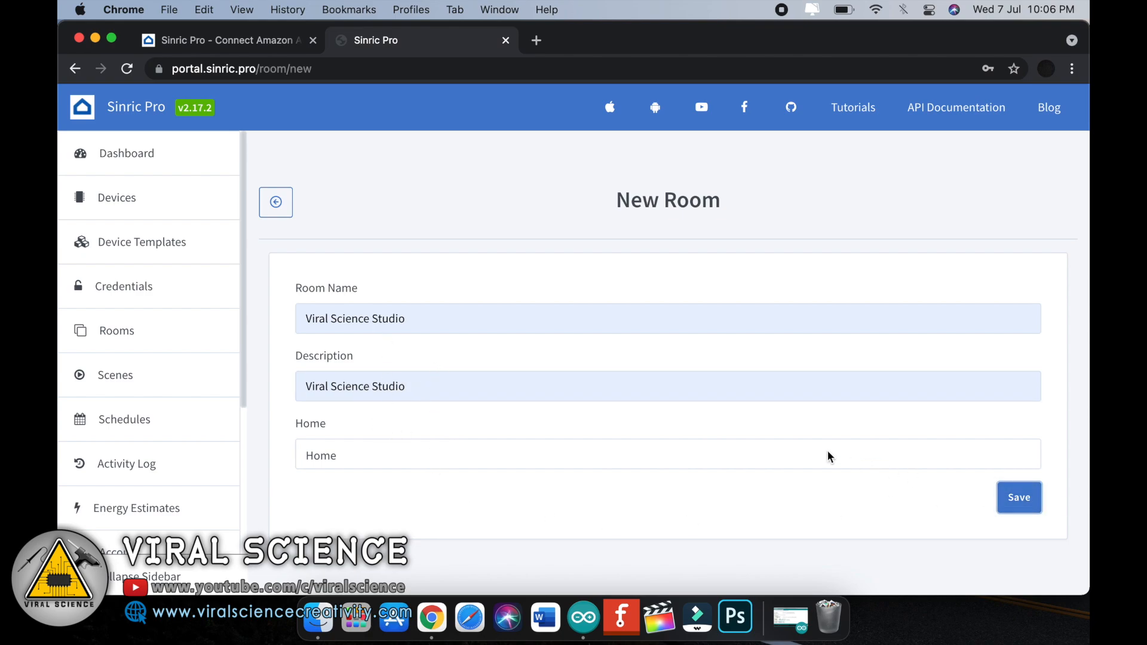
left_click(1018, 497)
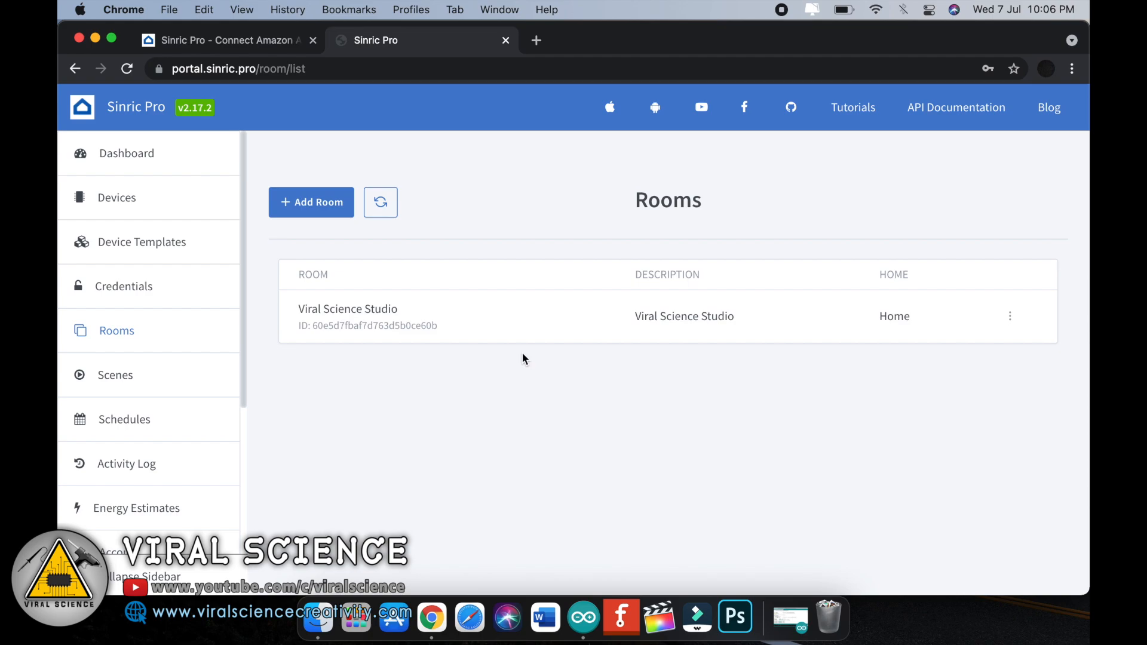
Add a Switch device named Studio Light in the Viral Science Studio room with default settings.
left_click(115, 198)
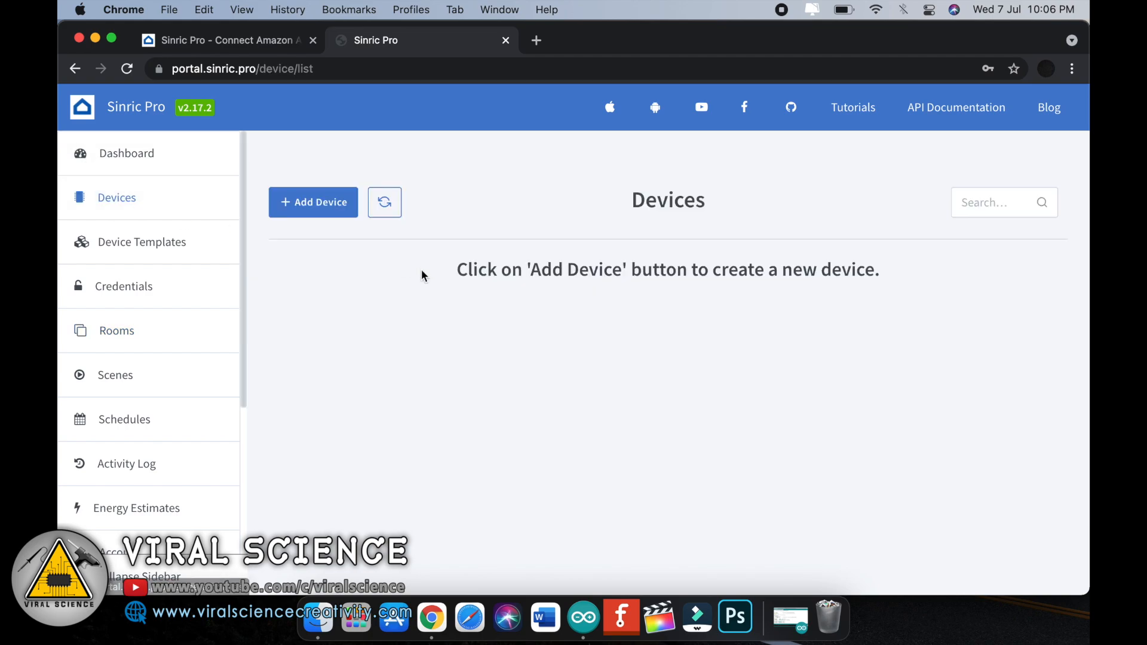
left_click(312, 202)
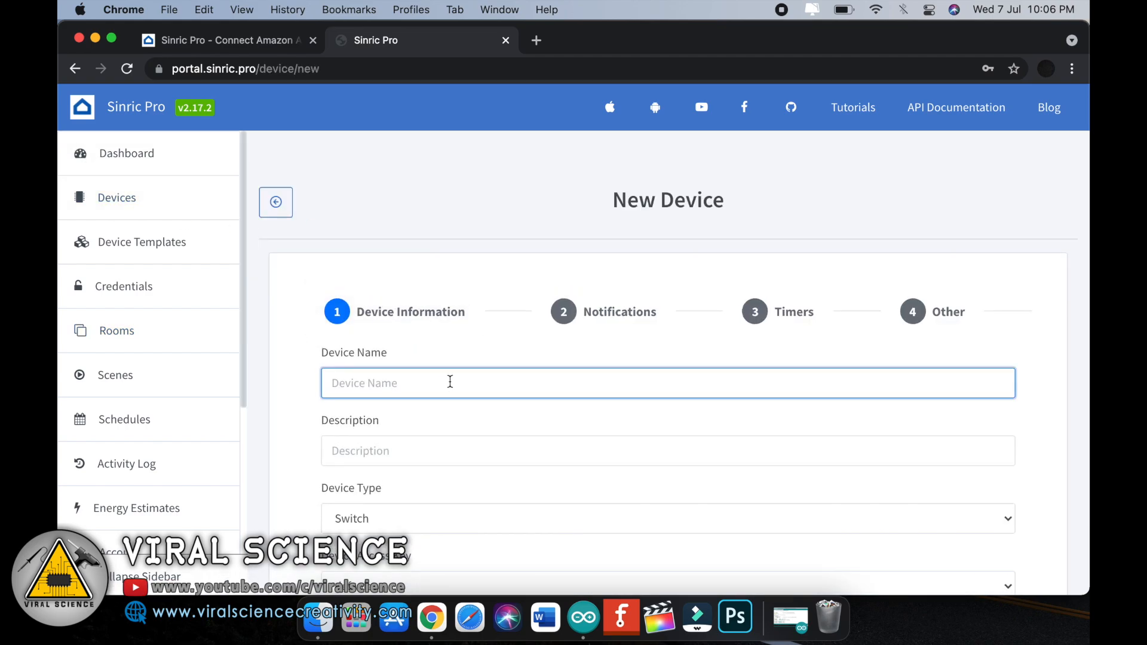
type("Studio Light")
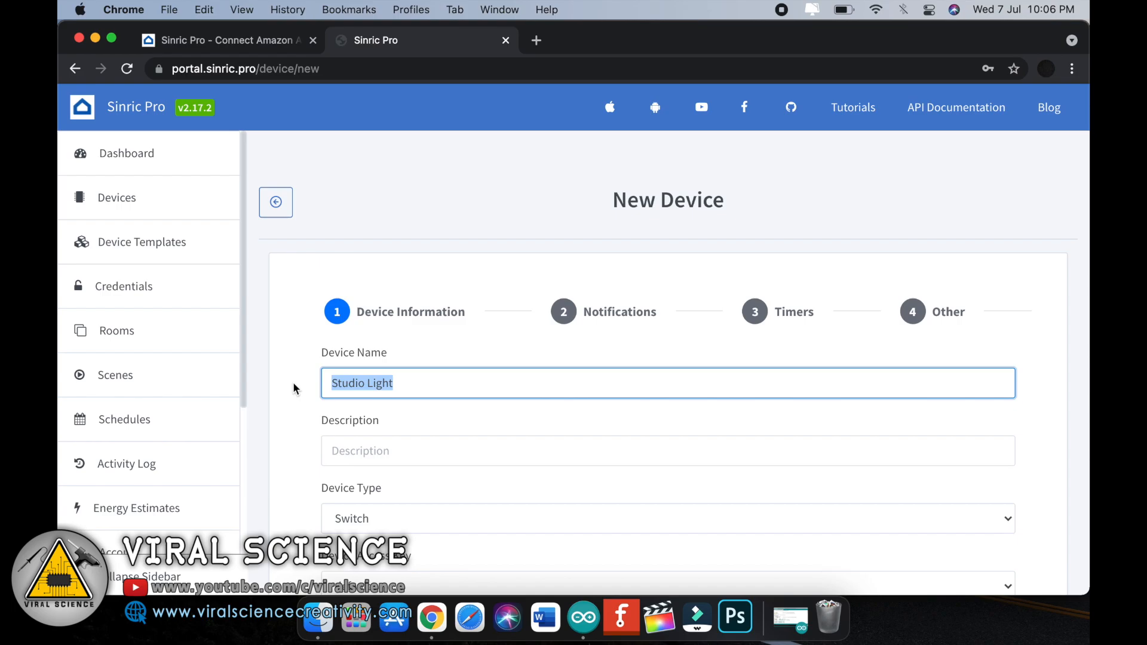
left_click(667, 517)
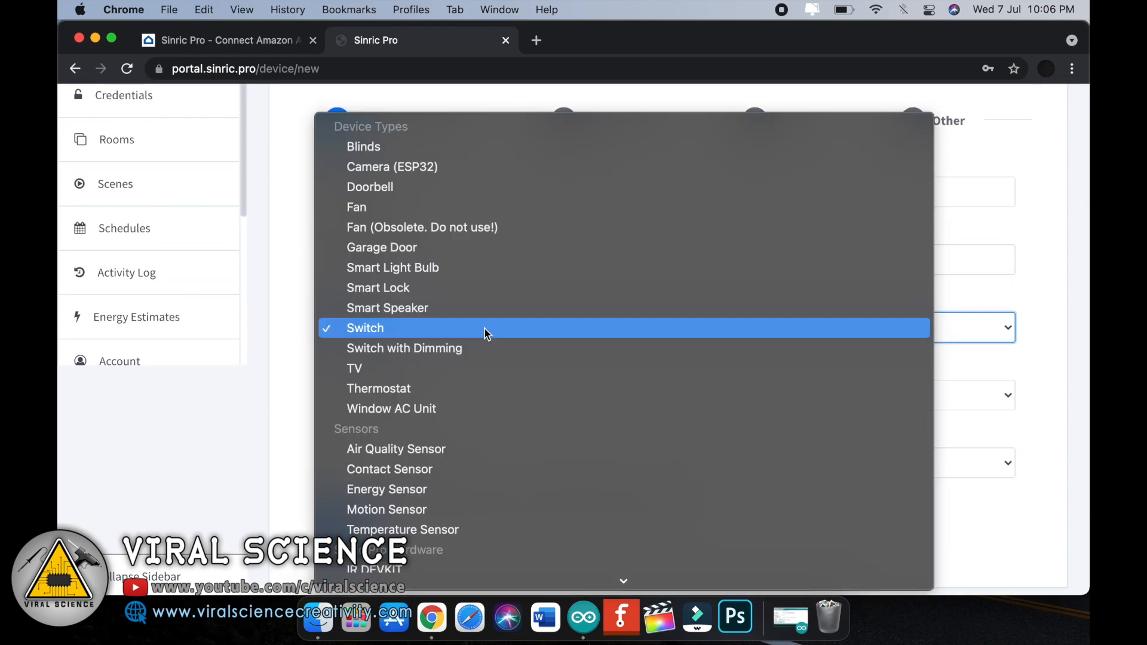
left_click(364, 327)
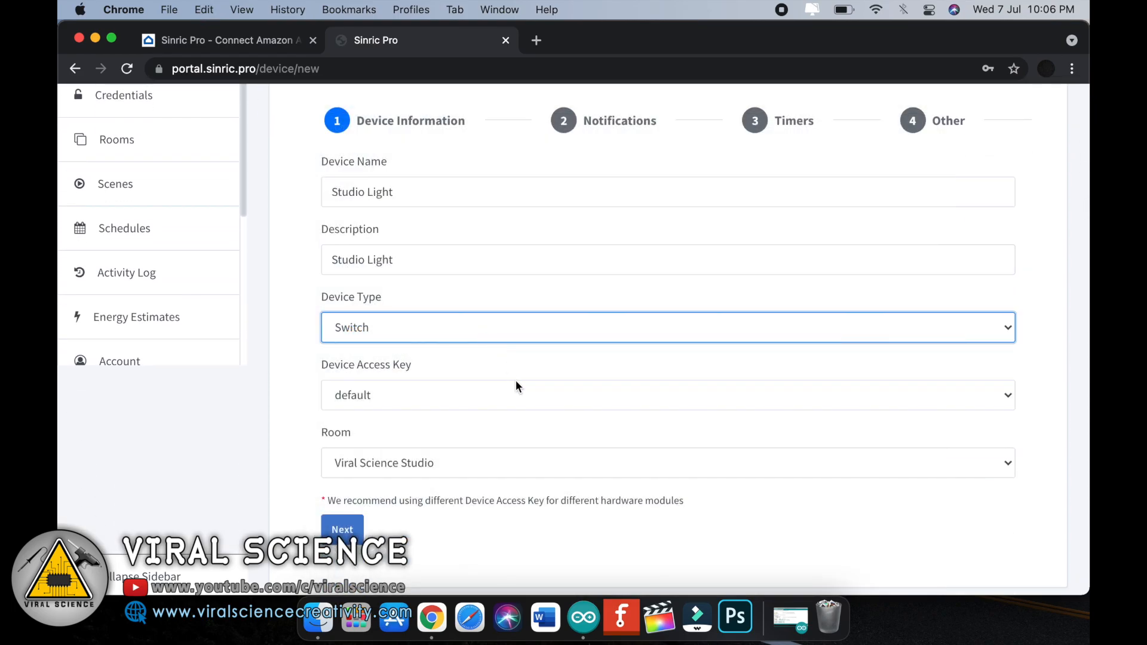
left_click(666, 462)
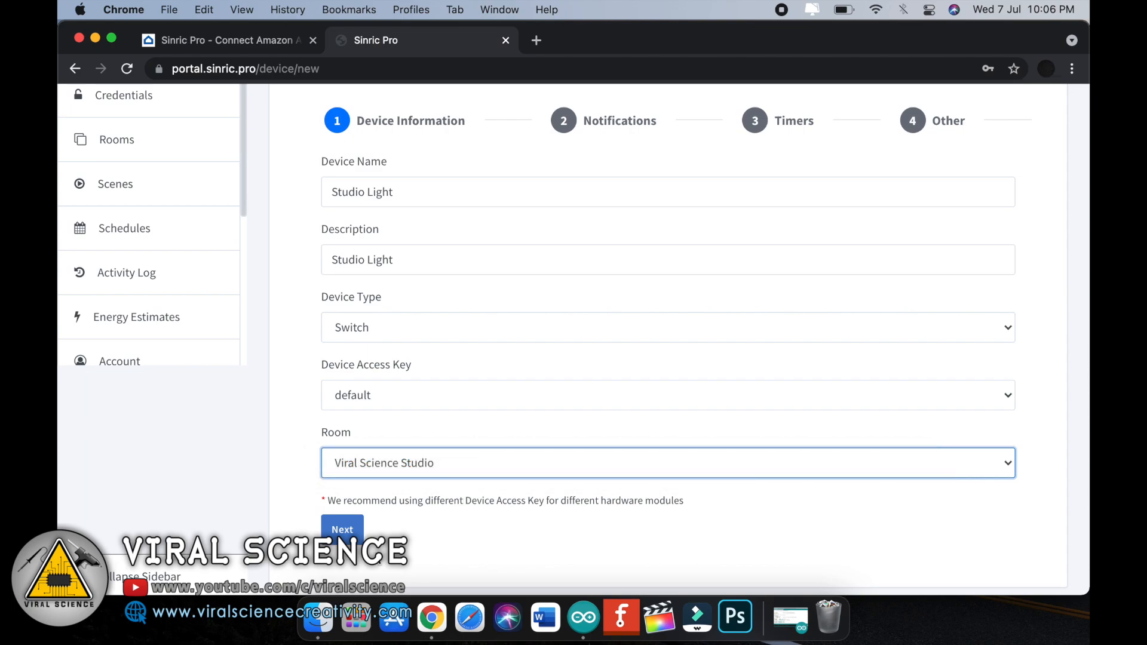
left_click(341, 529)
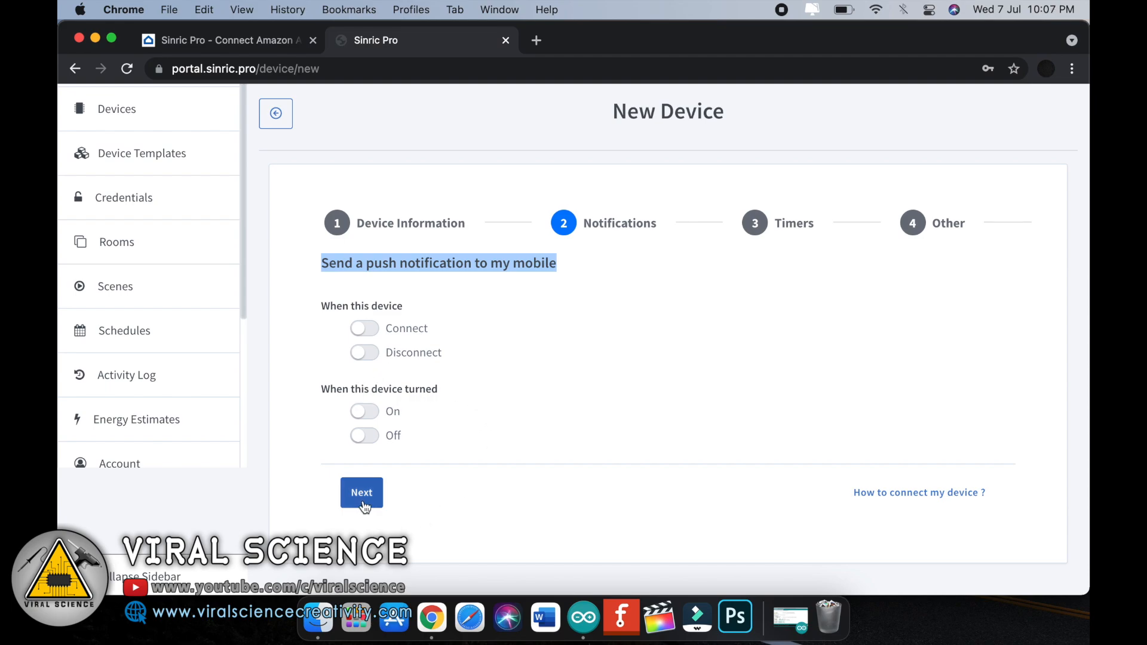
left_click(360, 490)
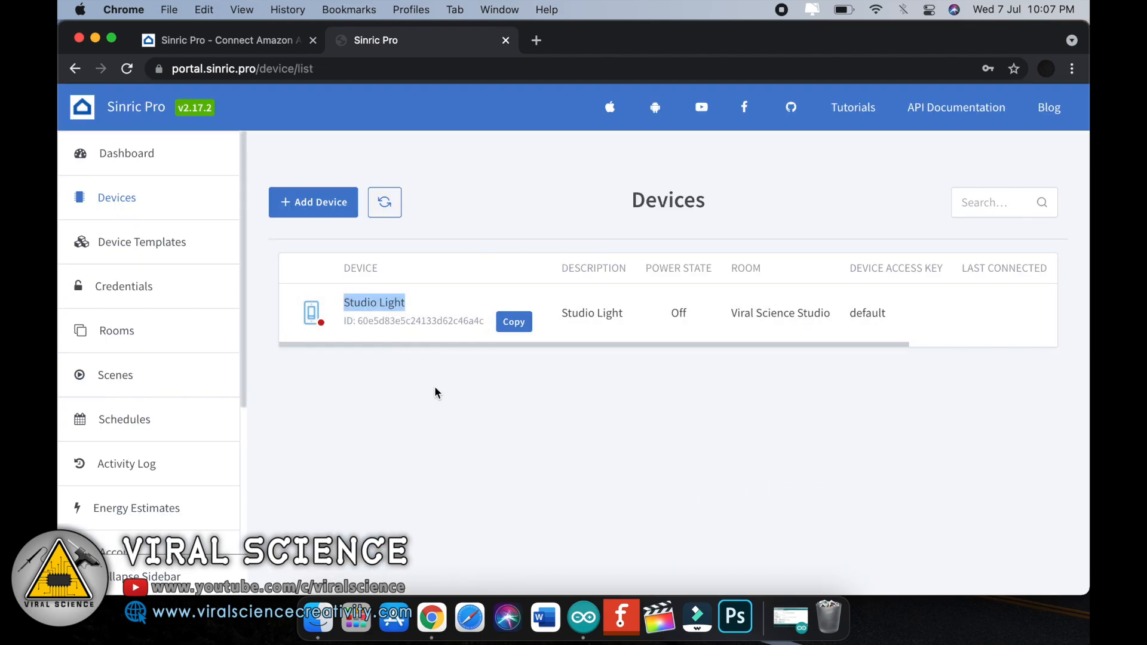
Add Desk Light and Night Light as Switch devices with default notification and timer settings.
left_click(313, 202)
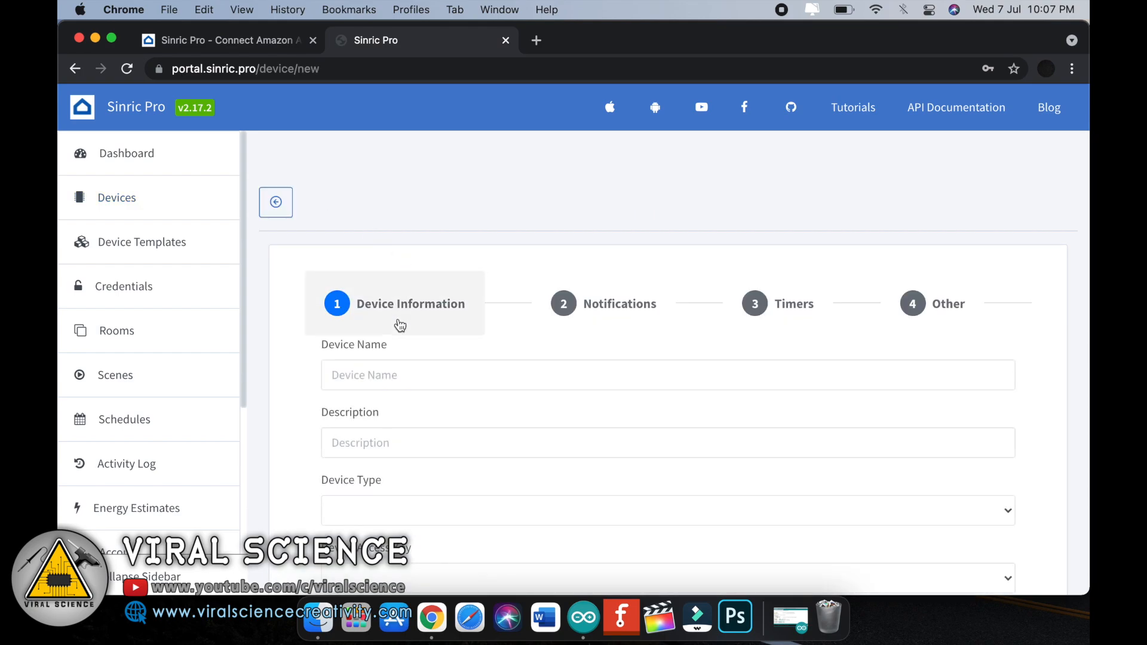
type("Desk")
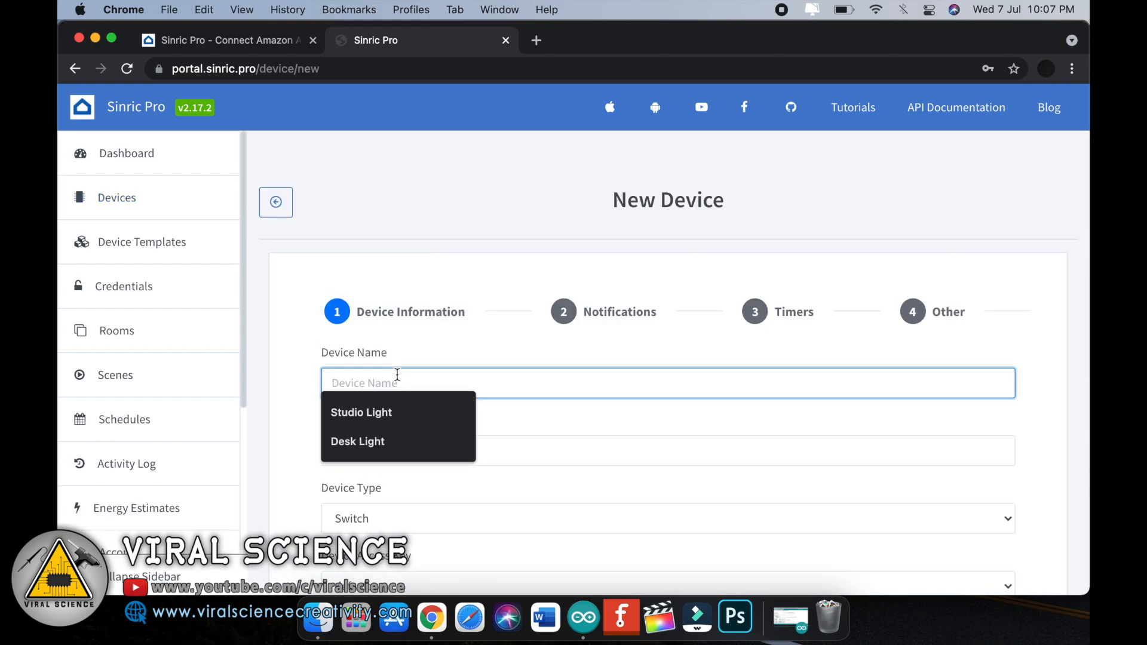
type("Night Light")
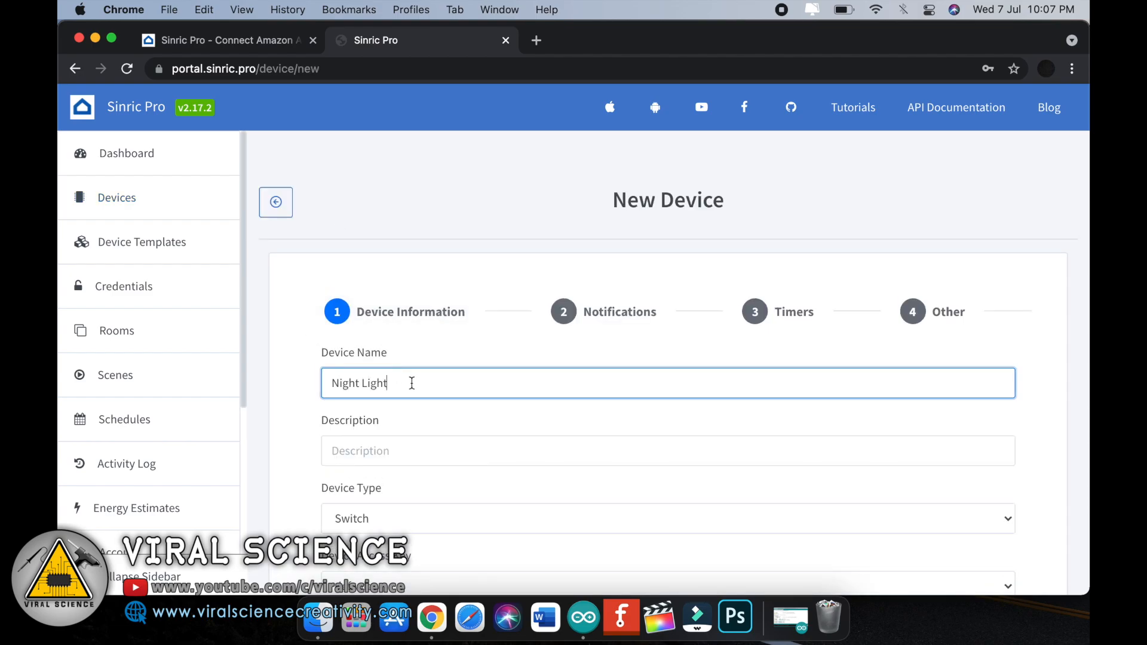
left_click(667, 517)
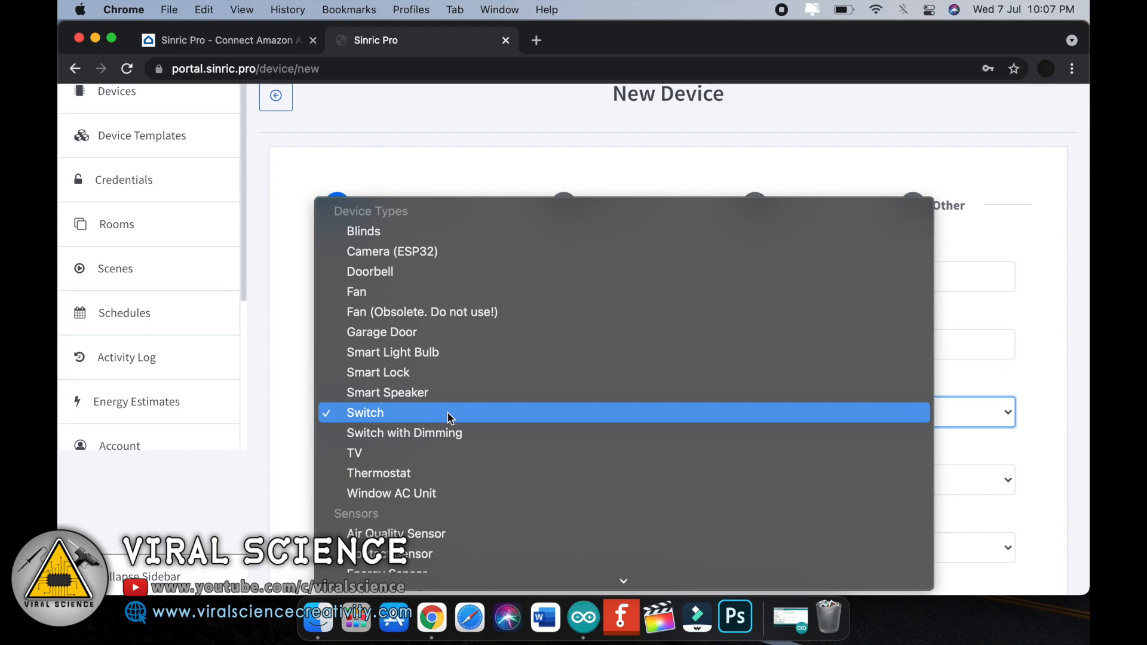
left_click(364, 412)
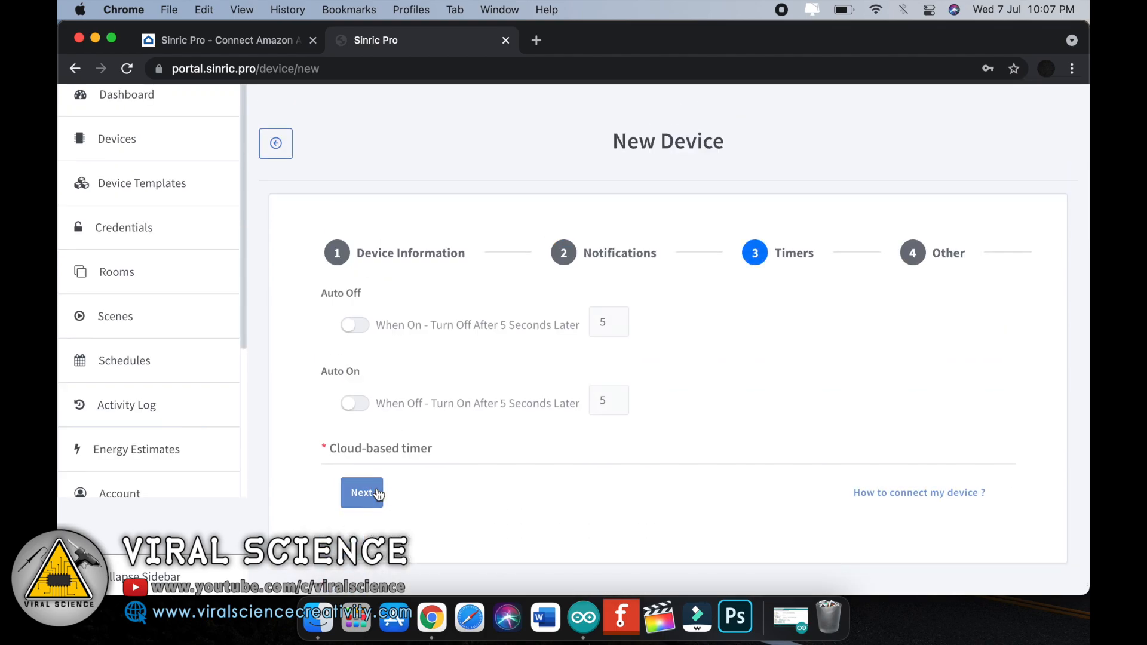
left_click(360, 491)
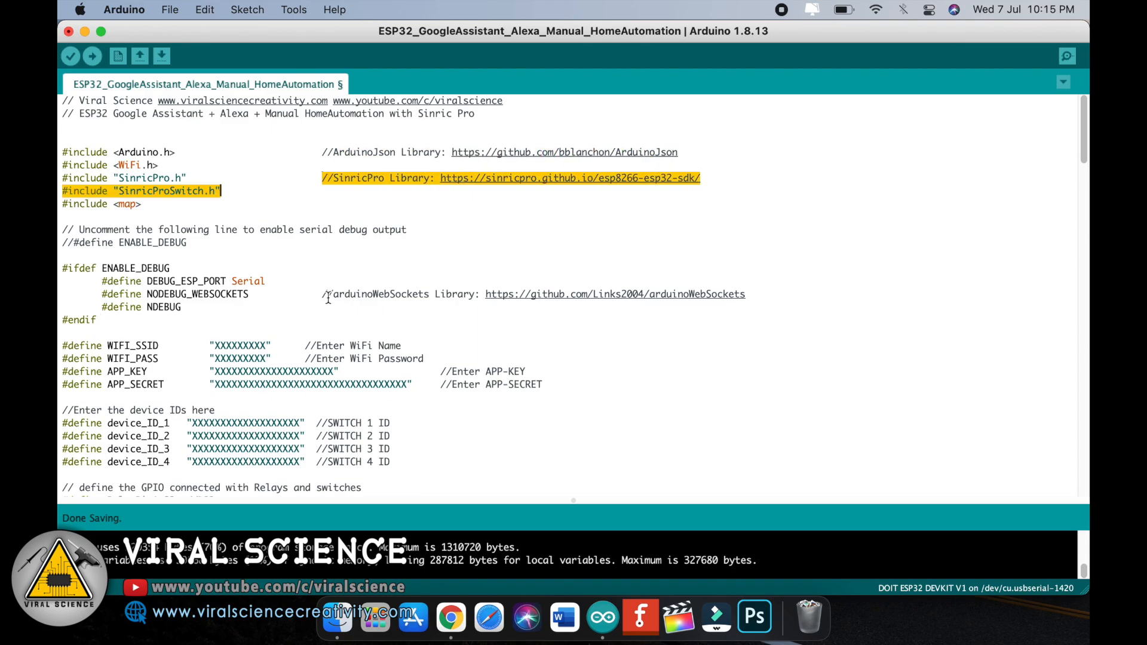
scroll("down", 3)
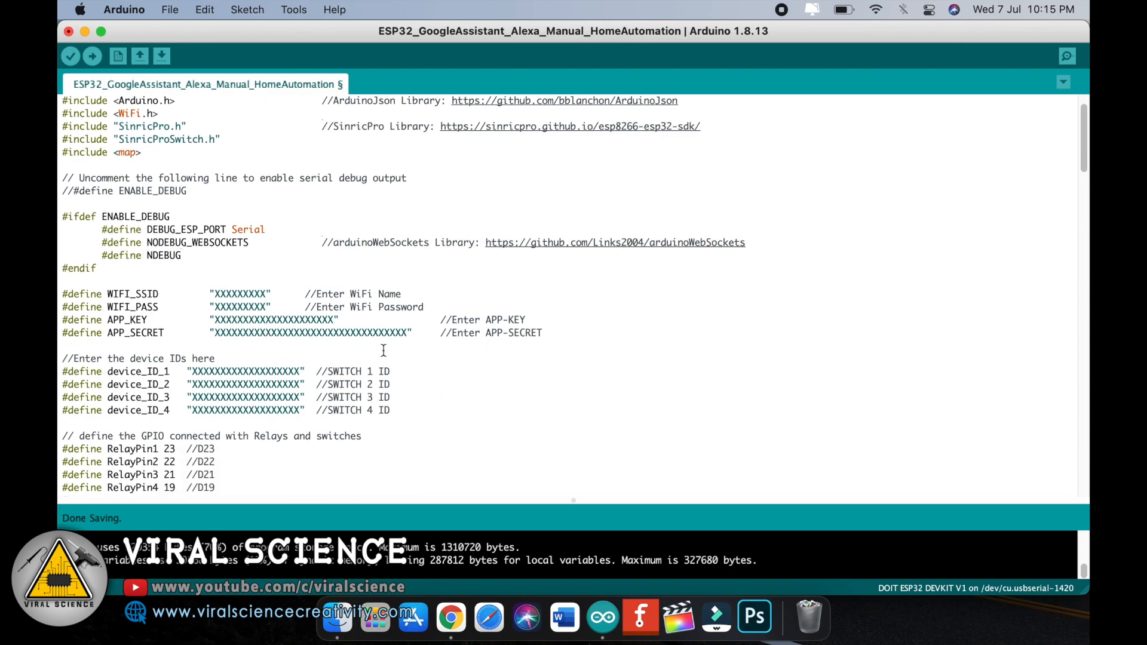
double_click(239, 294)
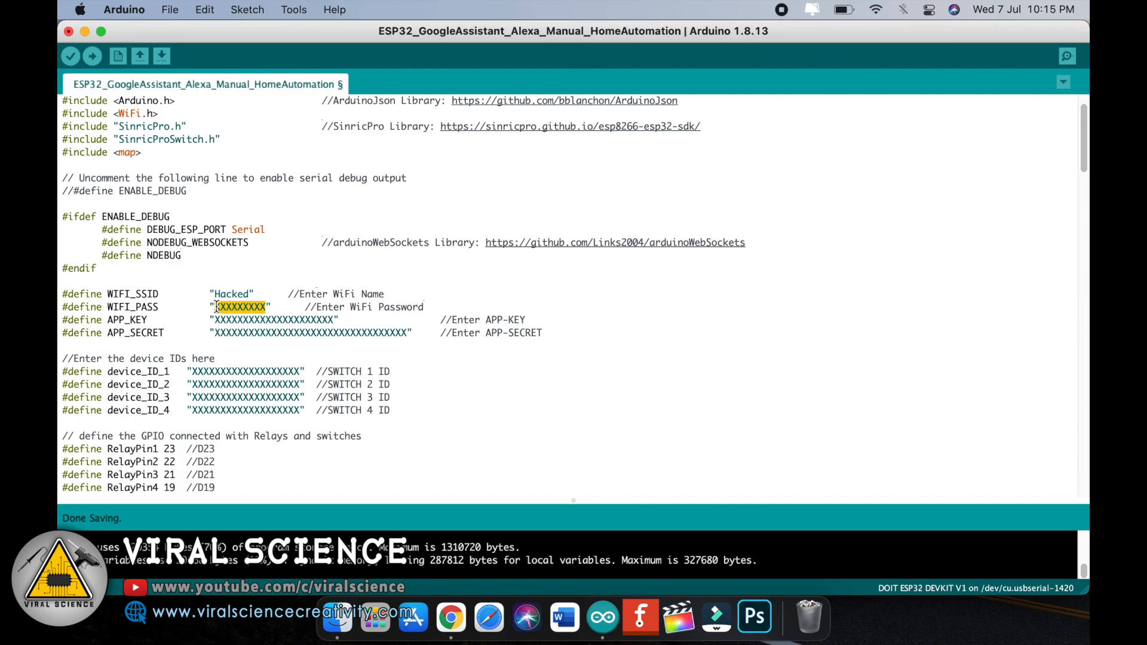
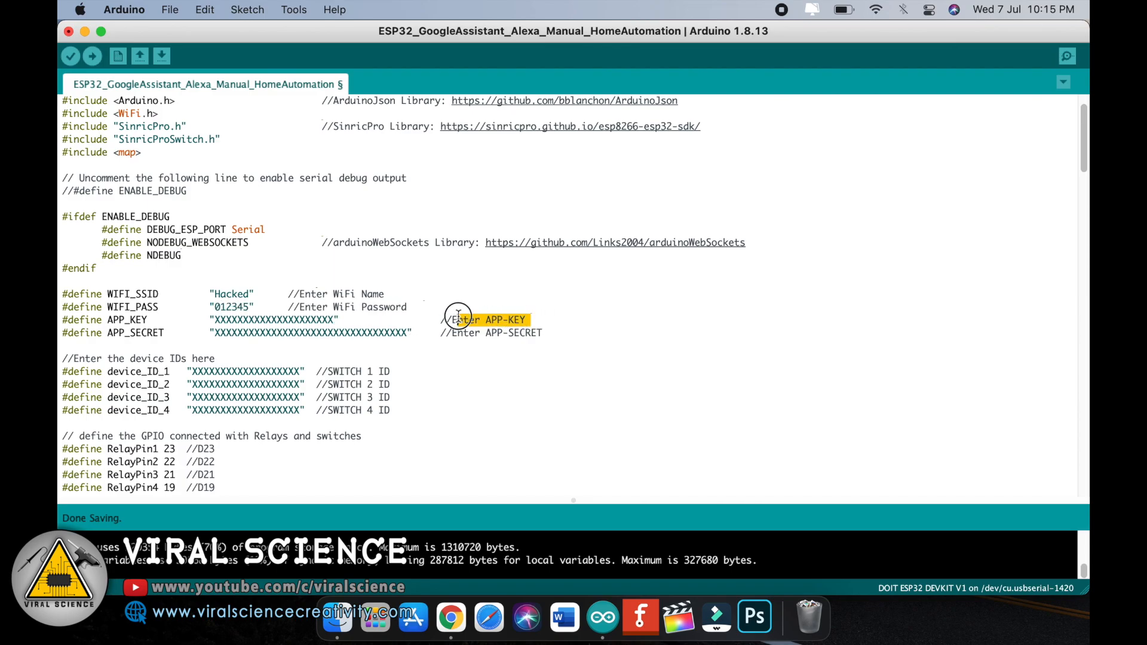
left_click(451, 617)
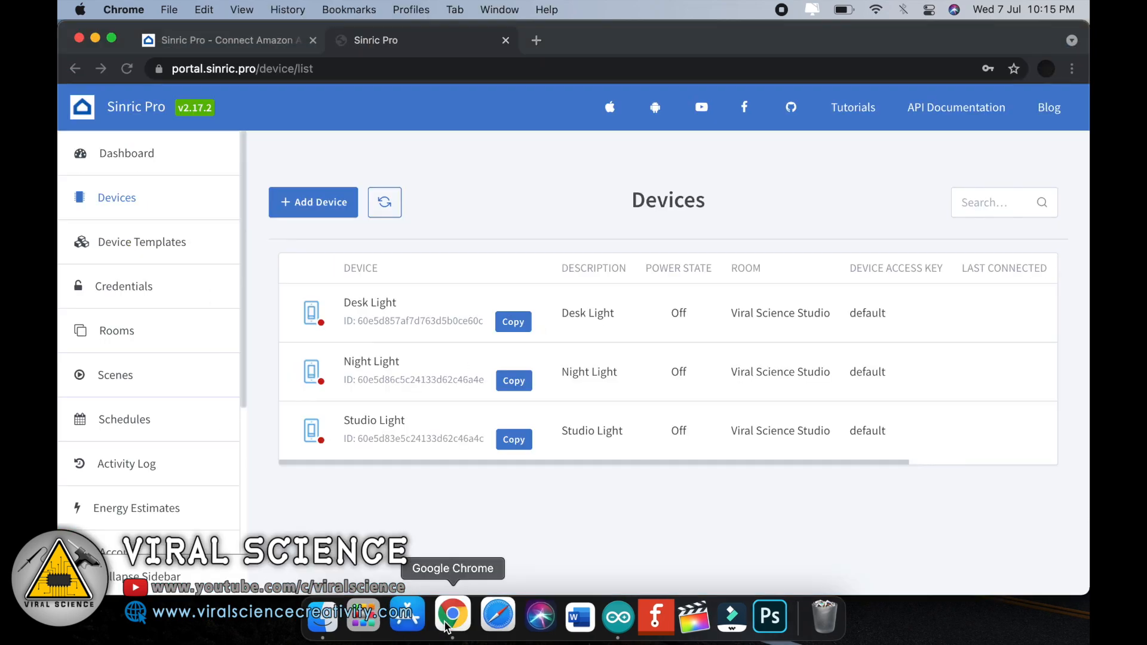
Copy the Sinric Pro App Key and App Secret into the sketch's APP_KEY and APP_SECRET defines.
left_click(123, 285)
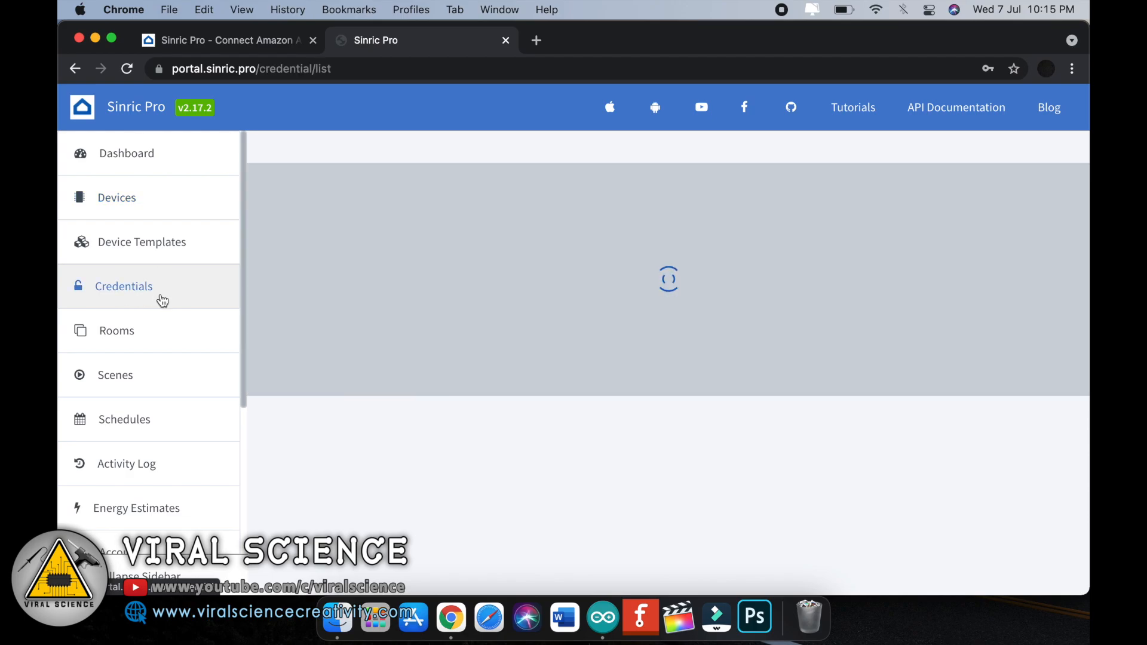
left_click(123, 285)
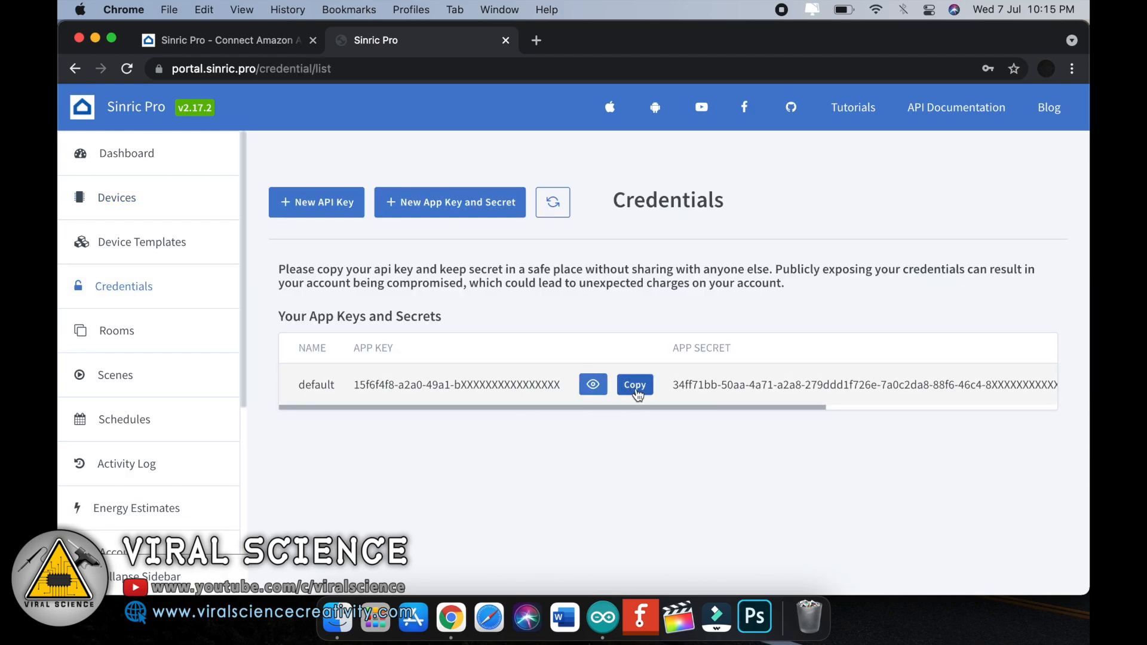
left_click(634, 384)
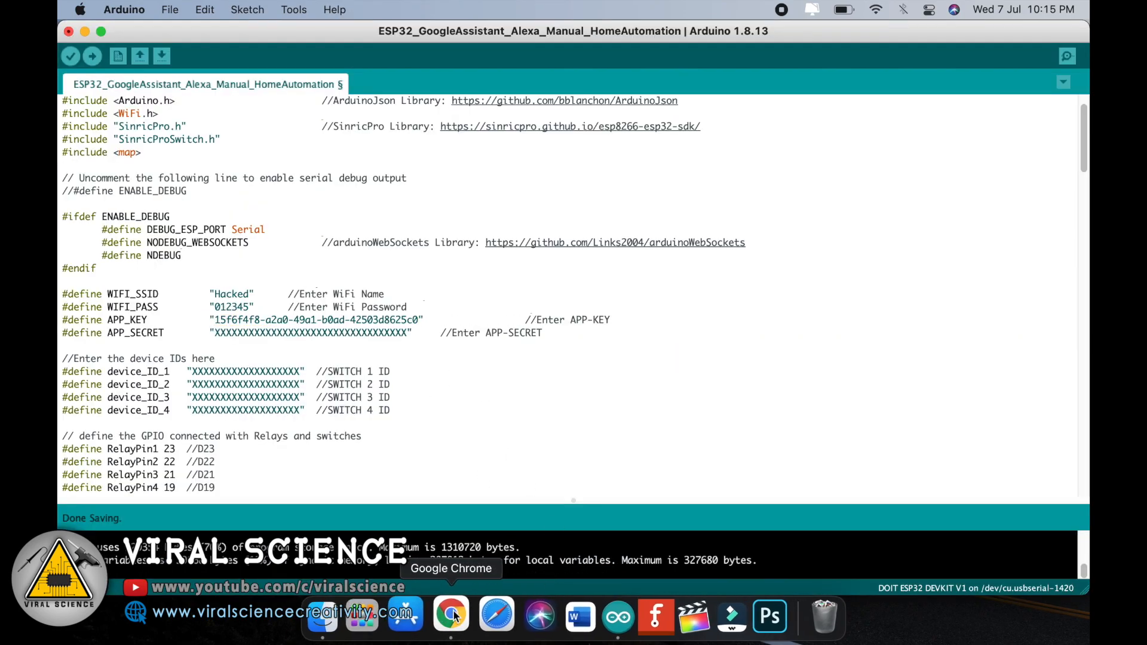
left_click(452, 617)
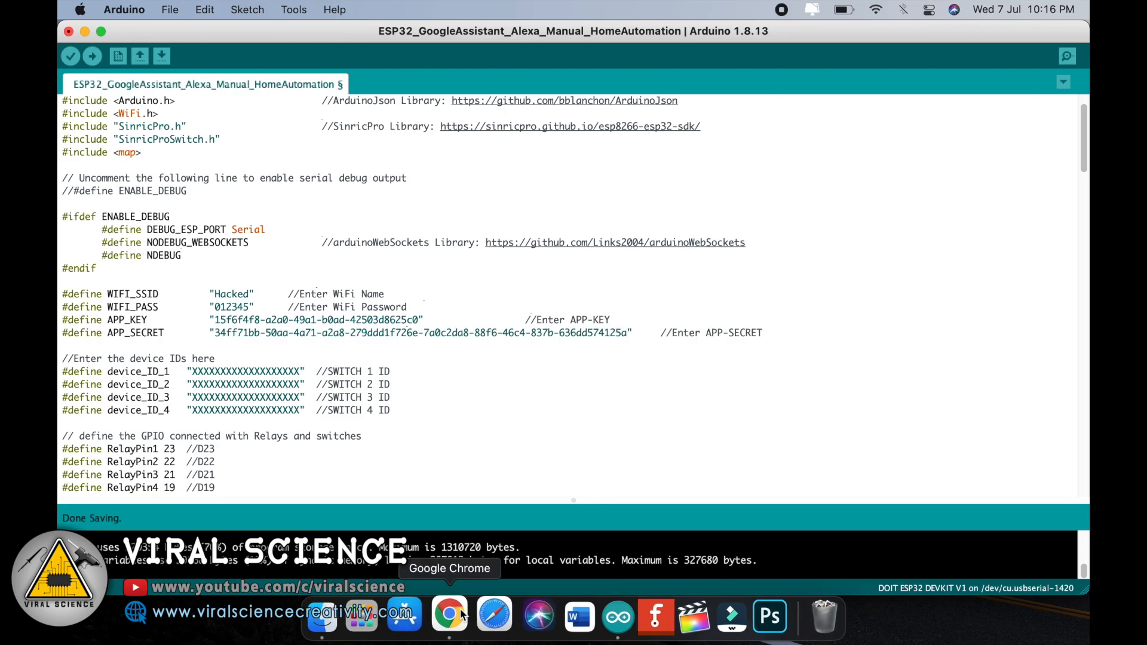
left_click(451, 616)
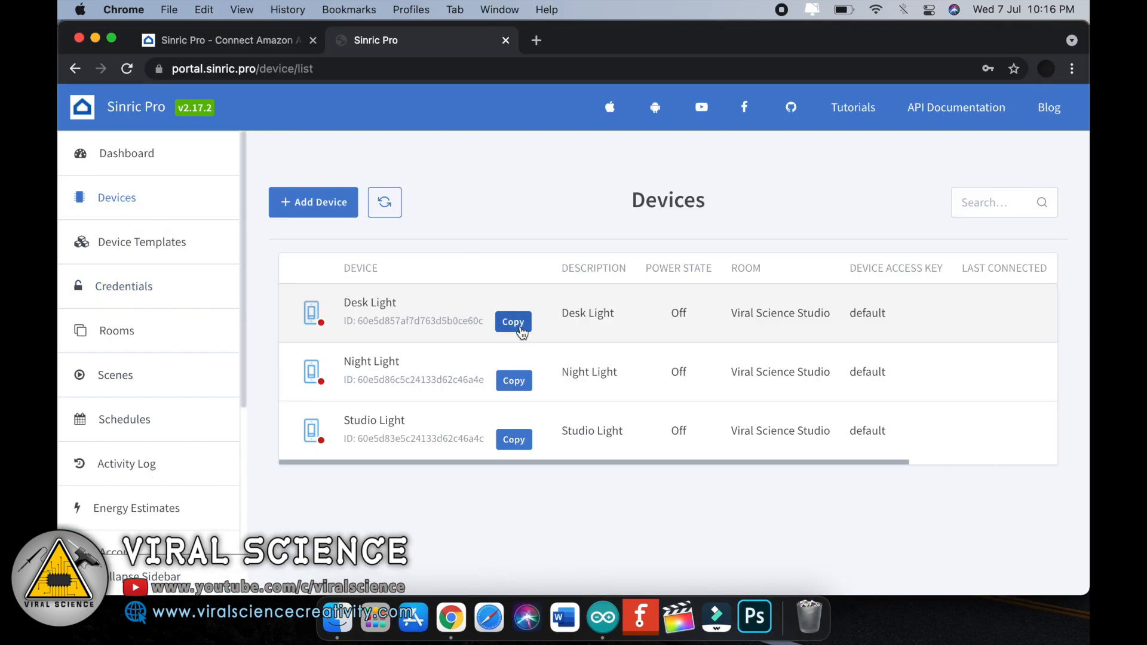
Fill device_ID_1 to device_ID_3 with the Desk, Night and Studio Light IDs, e.g. 60e5d857af7d763d5b0ce60c.
left_click(513, 321)
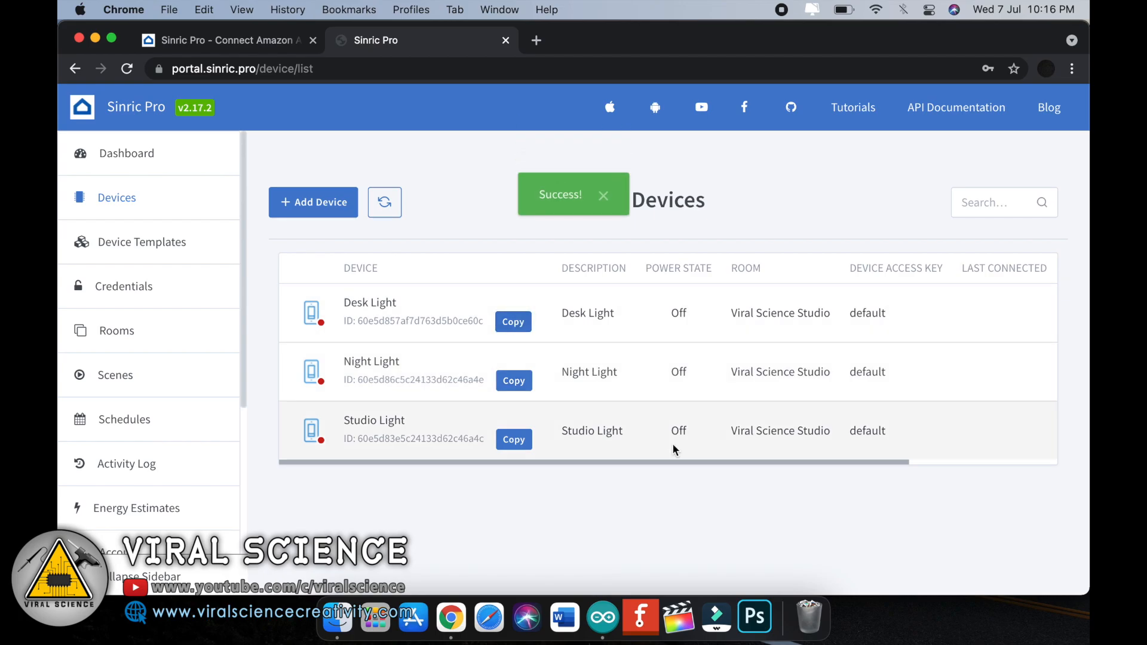
left_click(601, 617)
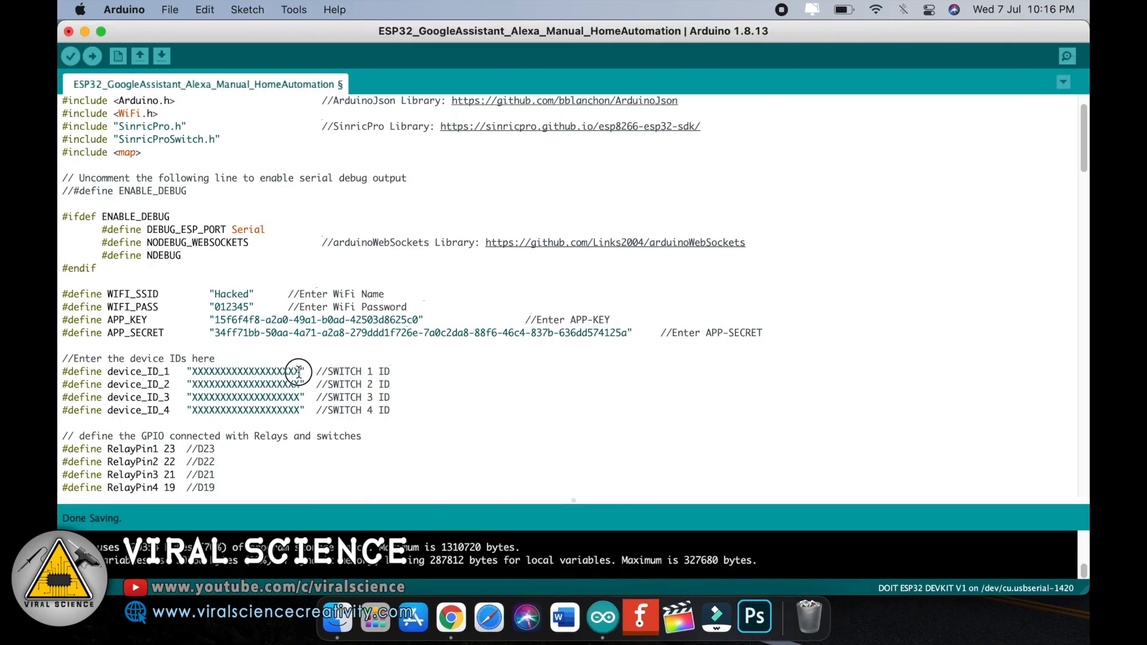
type("60e5d857af7d763d5b0ce60c")
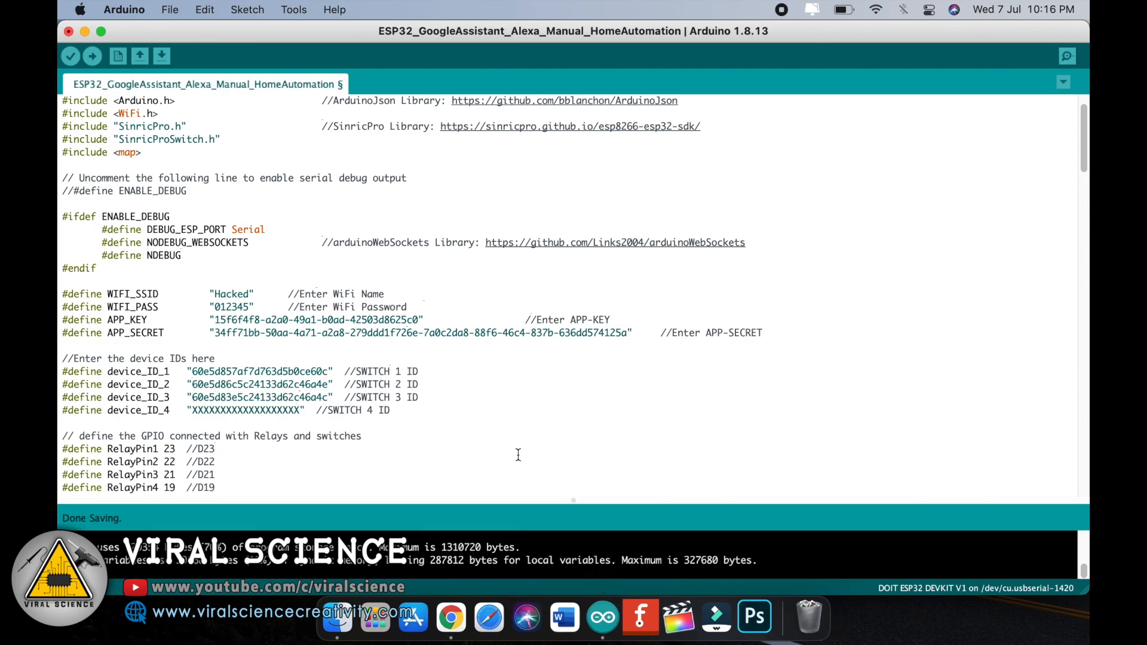
scroll("down", 3)
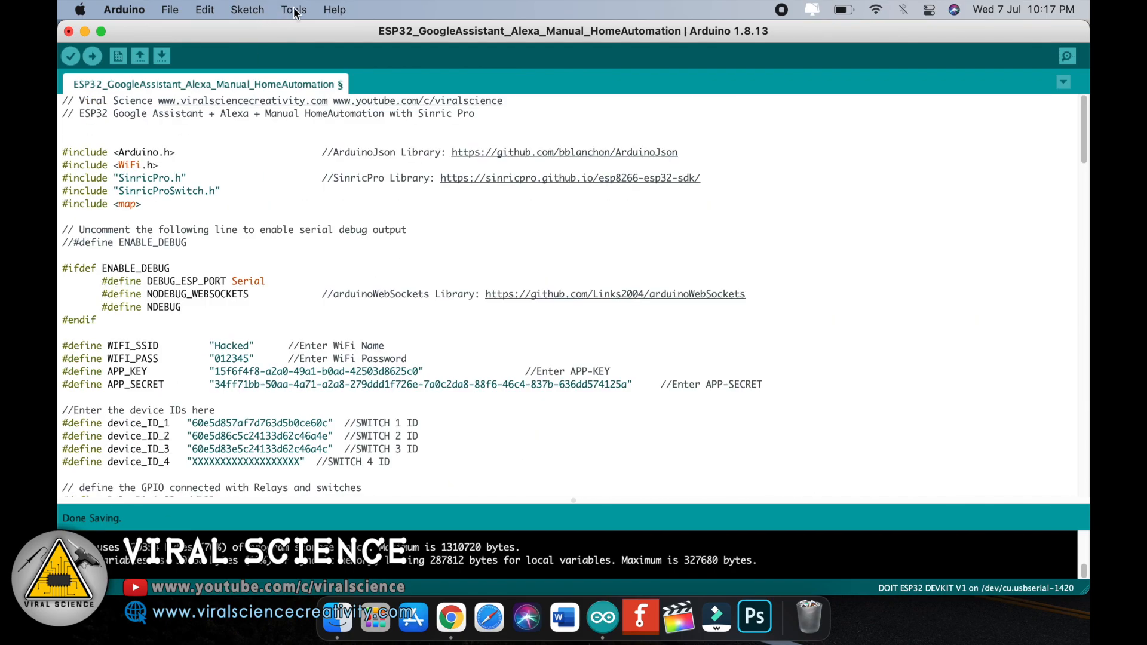
left_click(294, 9)
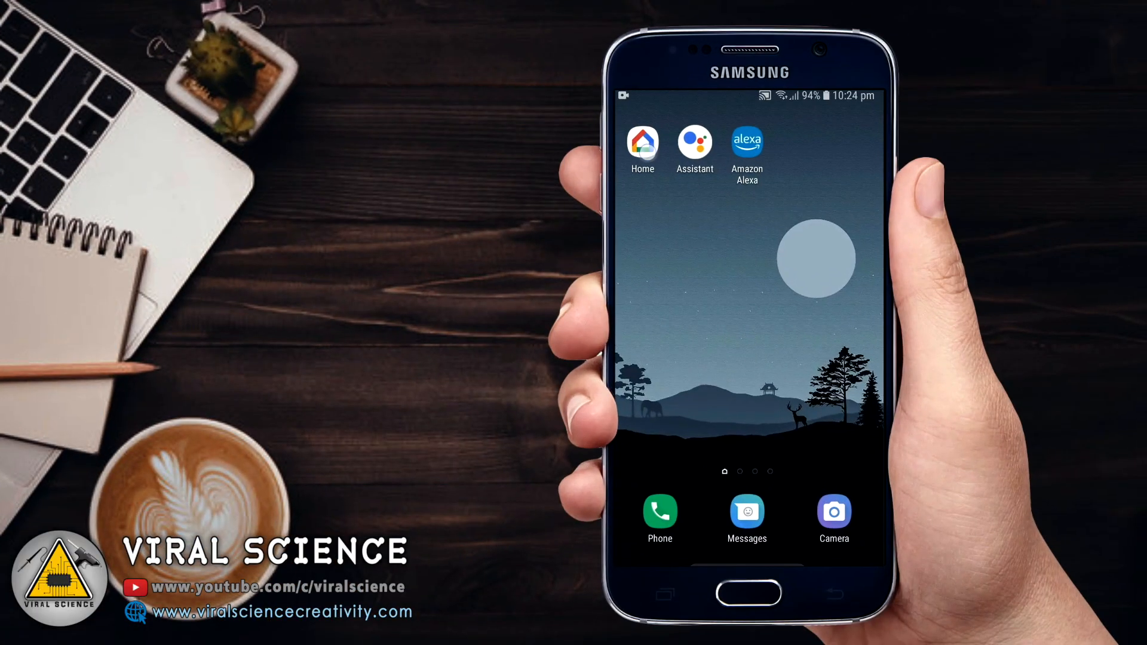
Start creating a new home in the Google Home app.
left_click(643, 142)
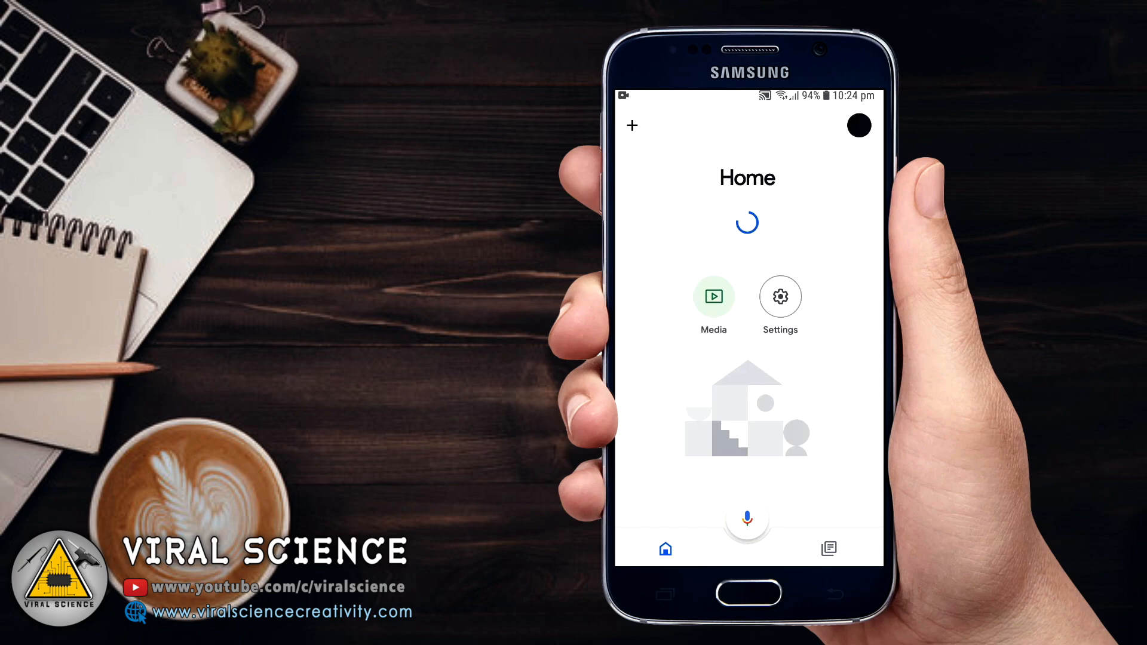
left_click(631, 125)
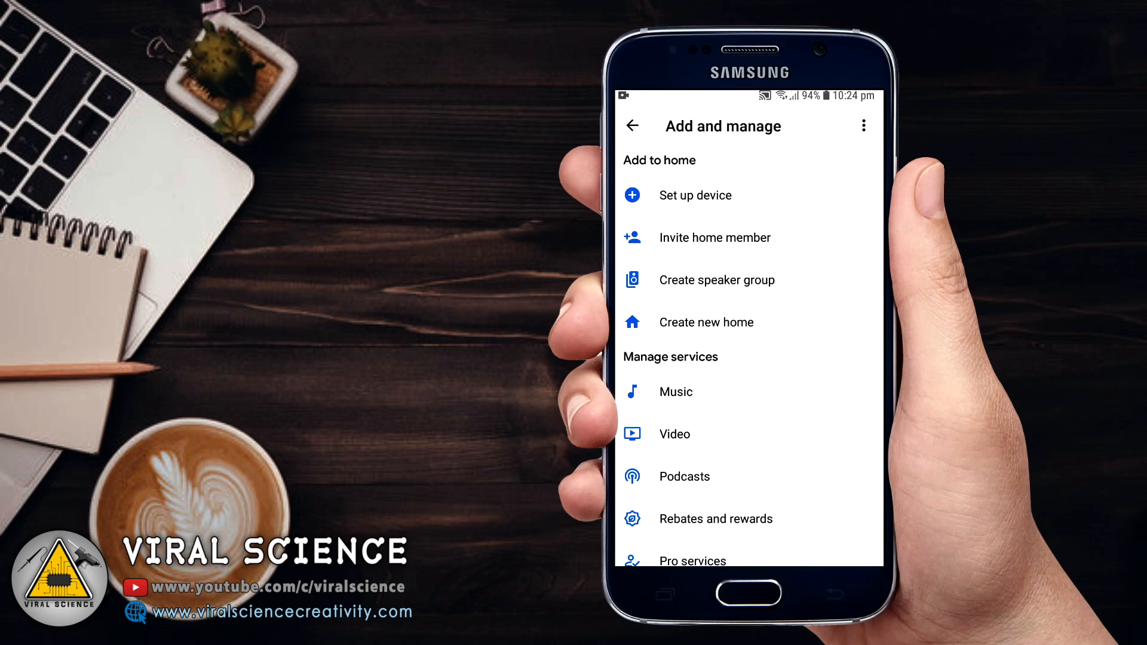
left_click(706, 321)
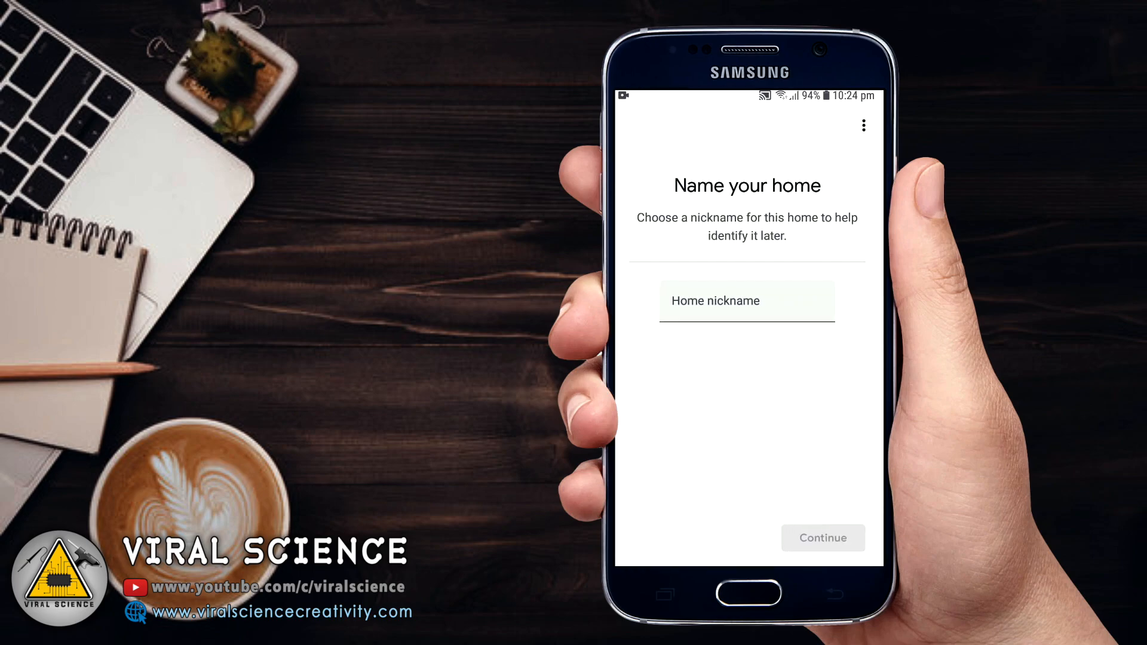
left_click(746, 301)
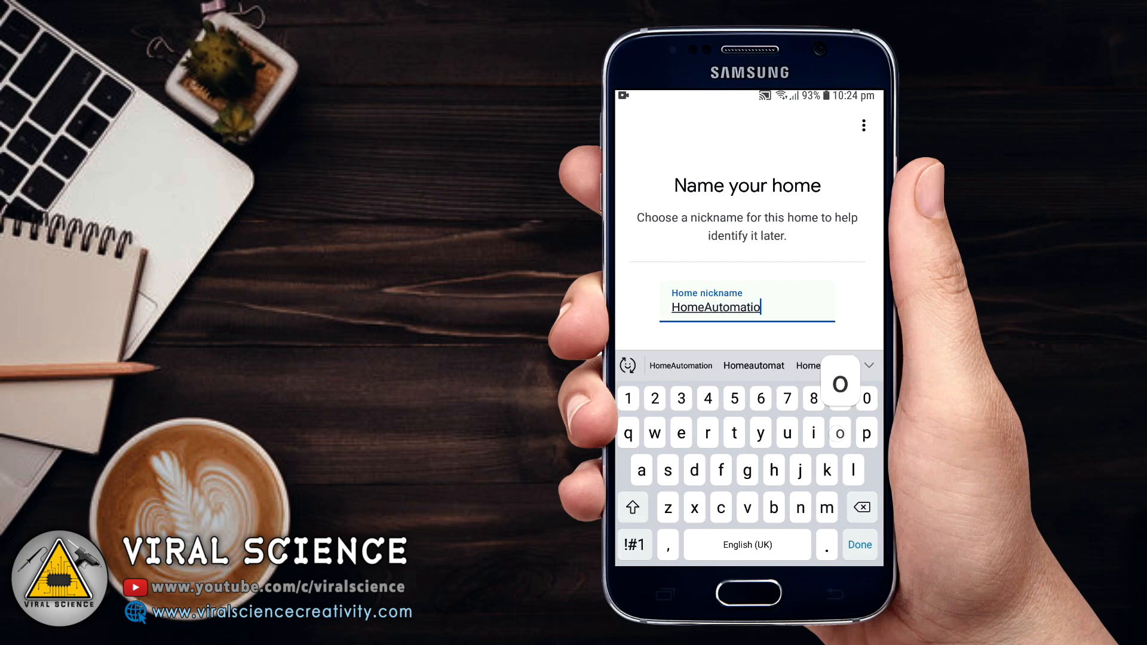
Name the home HomeAutomation, skip the address step and finish setup.
left_click(858, 544)
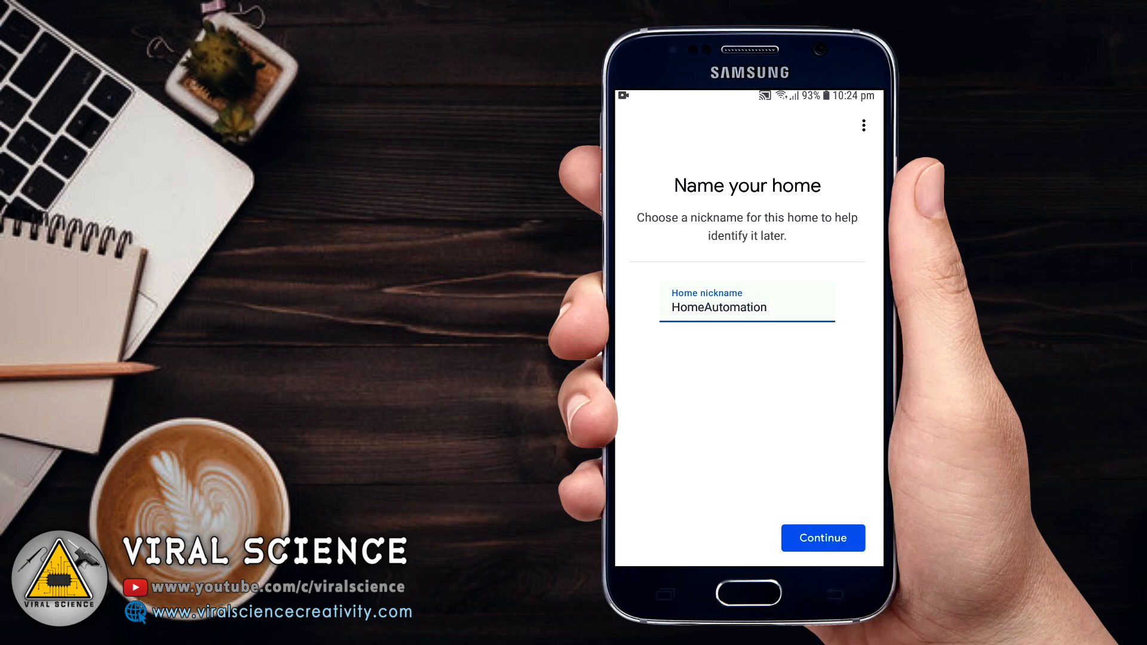
left_click(822, 537)
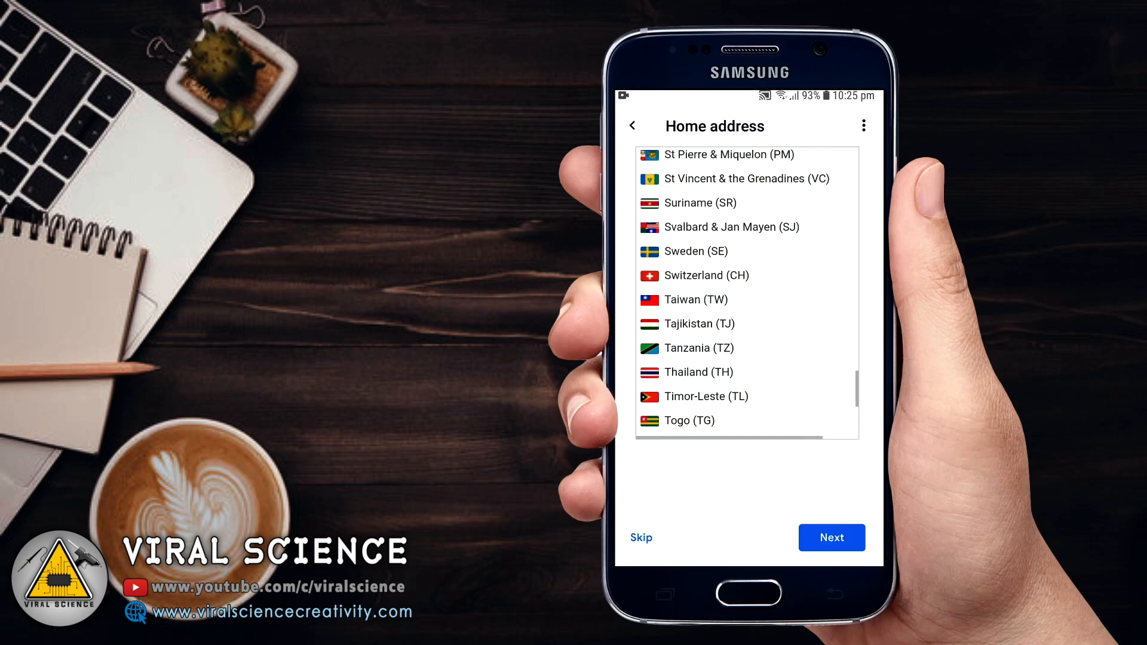
left_click(831, 538)
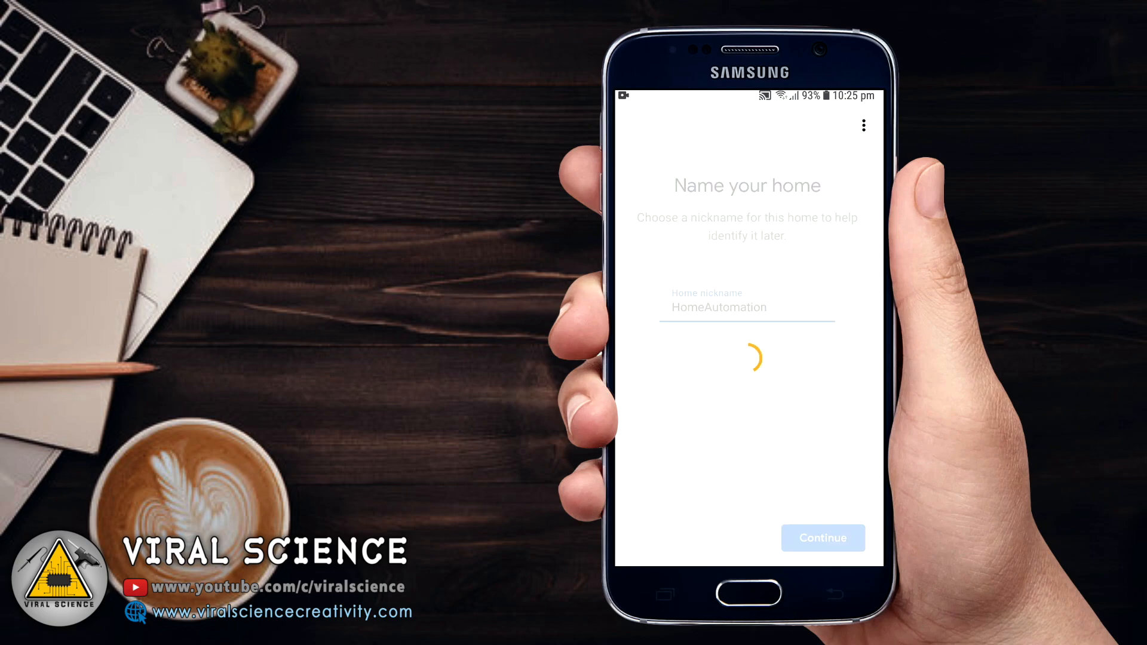
left_click(822, 537)
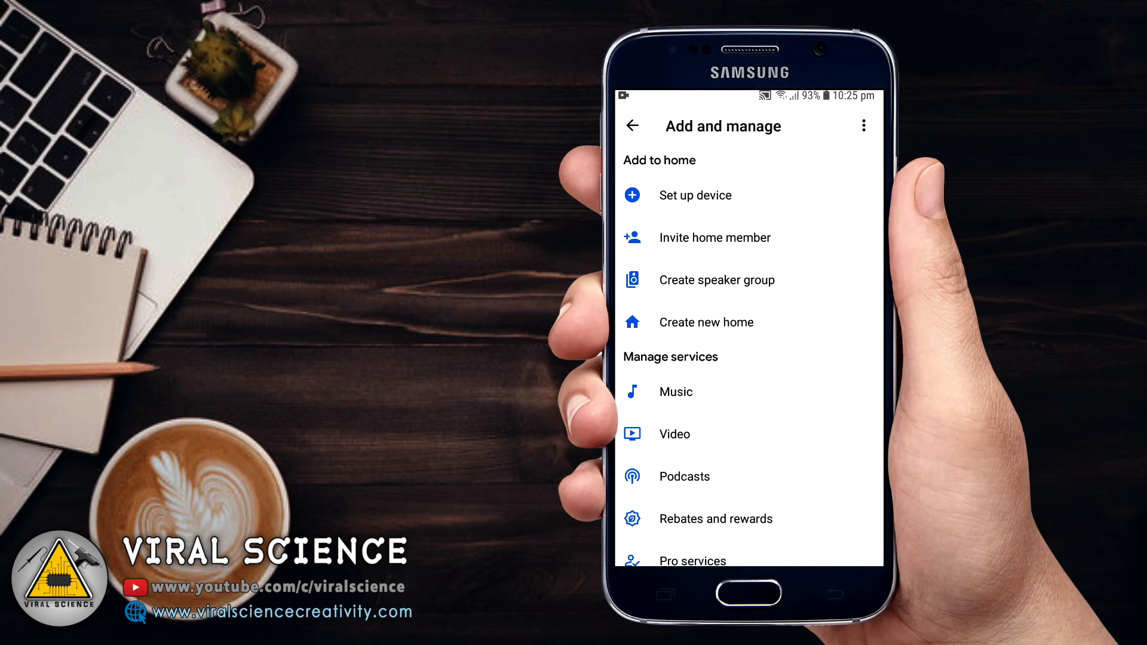
Link the Sinric Pro account with its 3 devices via Works with Google, then return to the home screen.
left_click(695, 195)
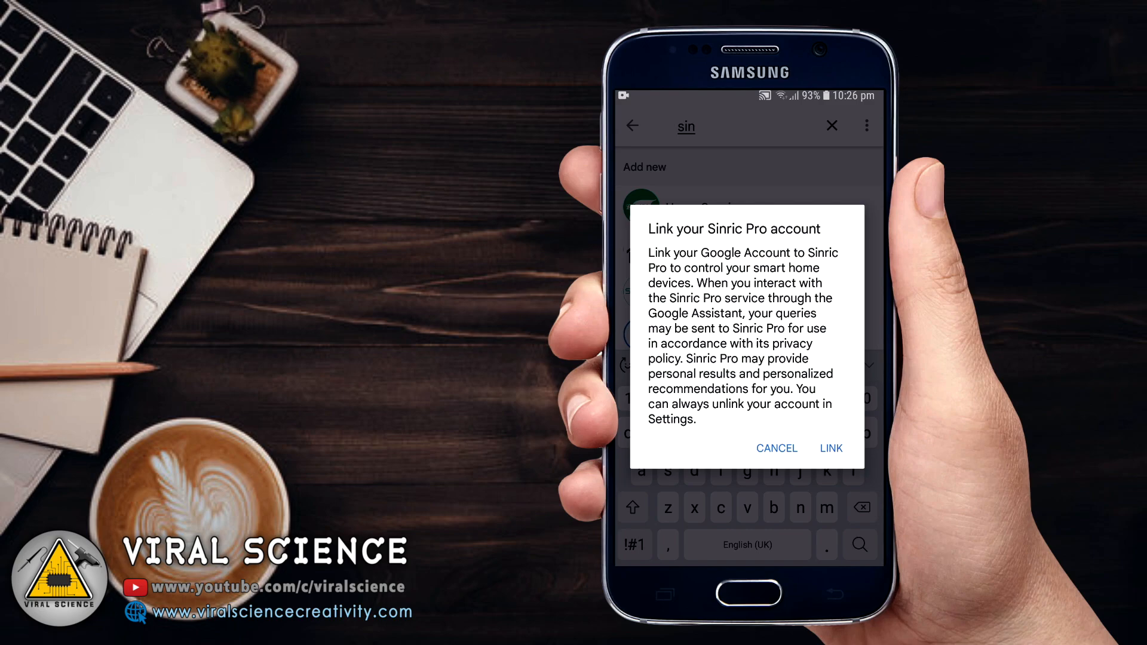
left_click(830, 448)
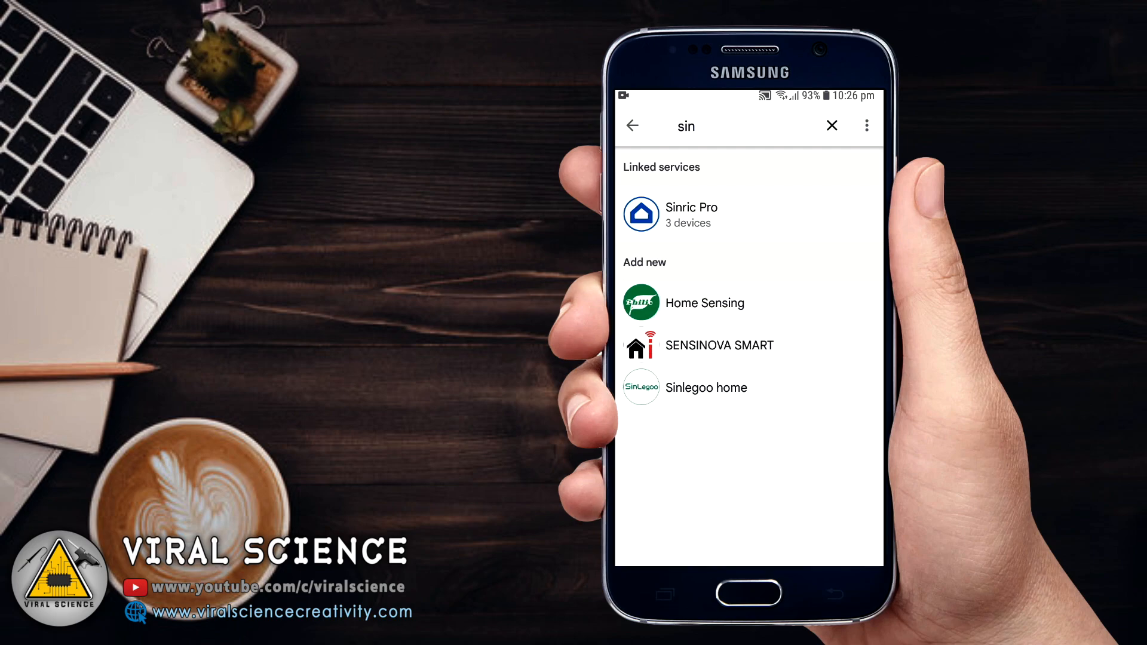
left_click(631, 125)
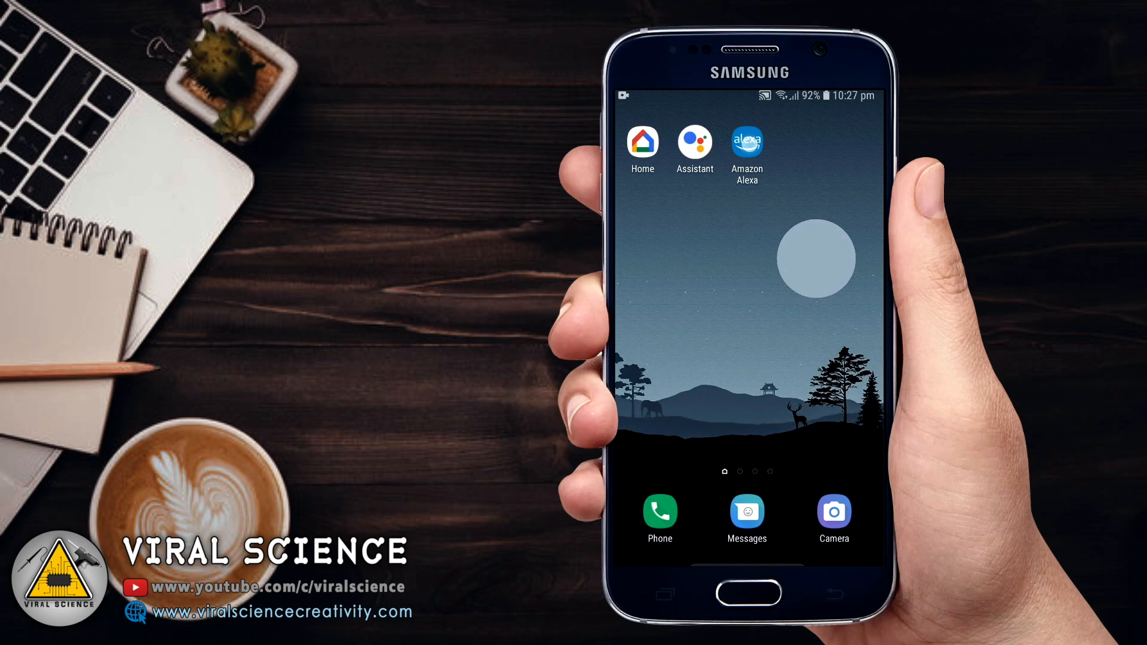
Find the Sinric Pro skill in Alexa and enable it, reaching the Sinric Pro sign-in page.
left_click(745, 144)
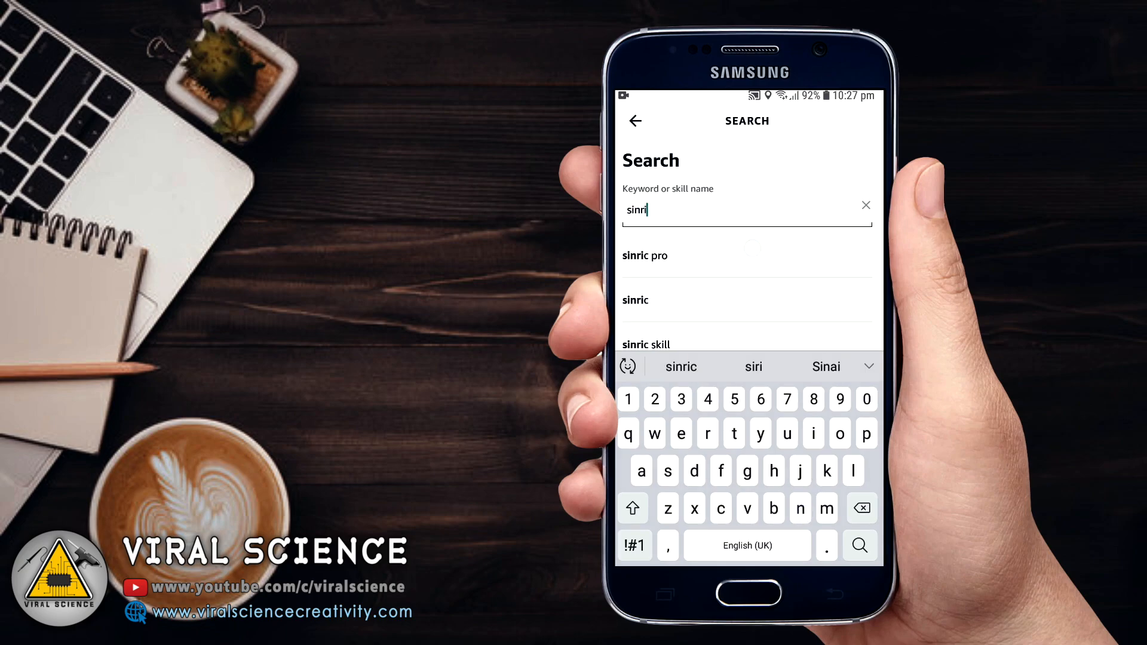
left_click(643, 256)
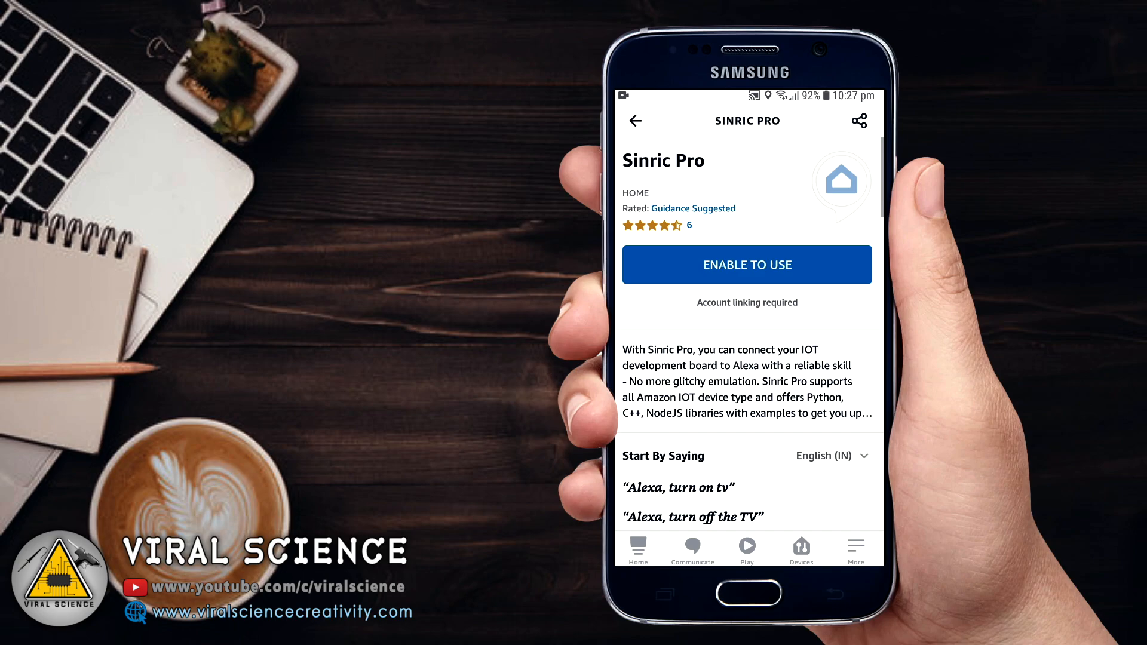
left_click(745, 264)
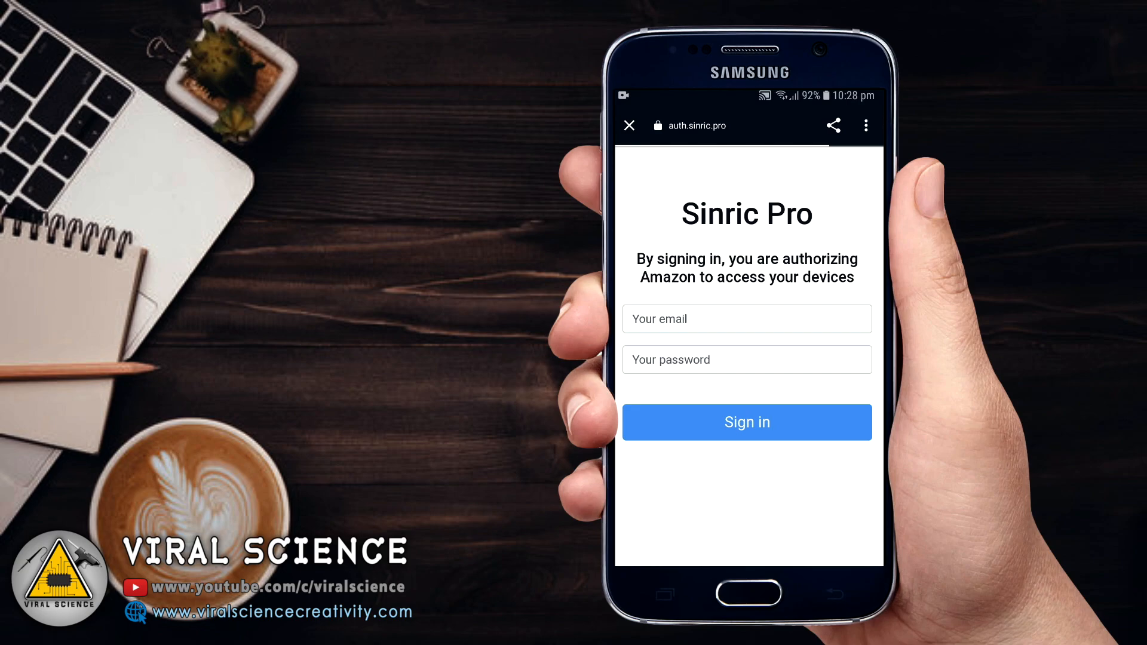
Sign in to Sinric Pro in the Alexa skill, dismiss the linked confirmation and discover devices.
left_click(746, 421)
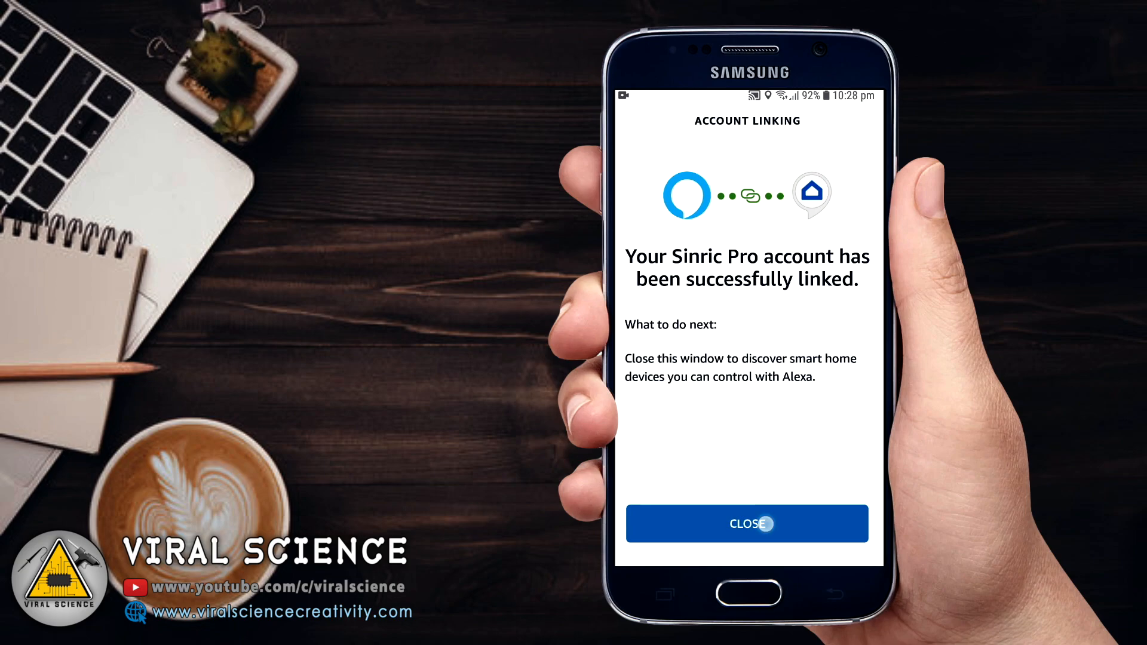
left_click(746, 524)
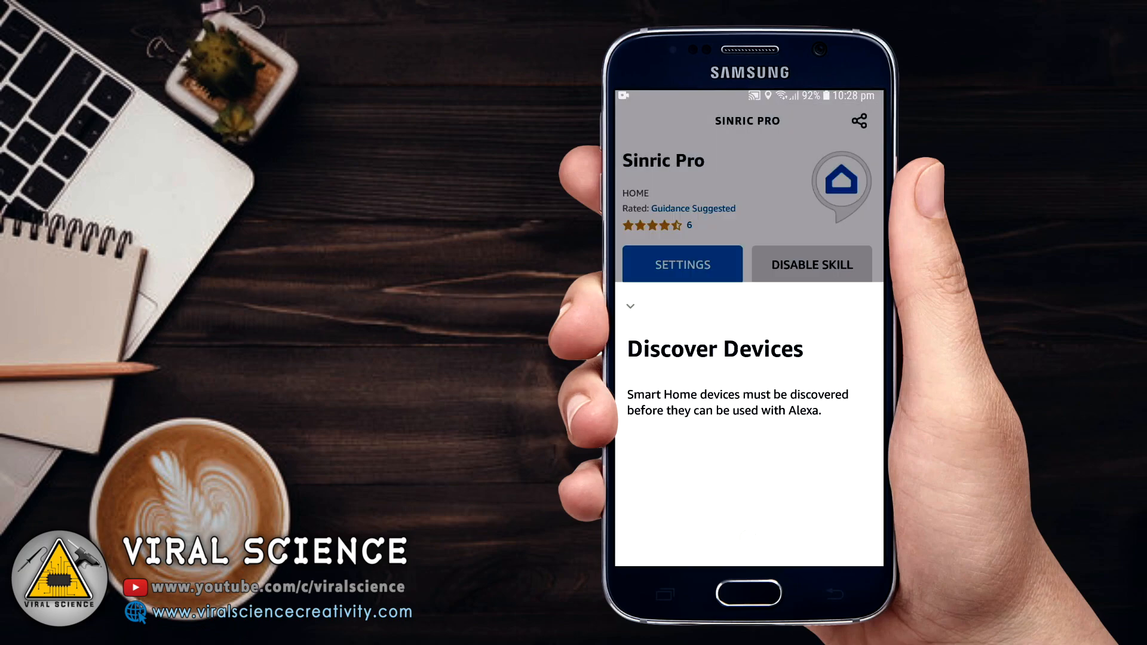
left_click(714, 347)
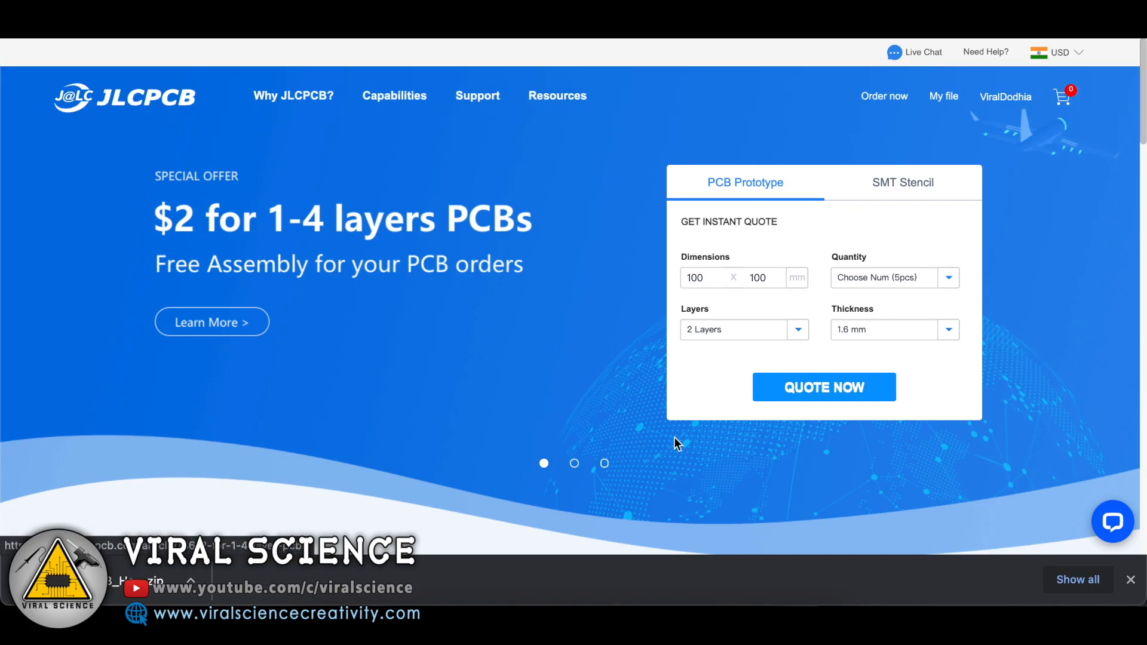
Start a JLCPCB quote, upload the Gerber zip and set quantity 5 for the 80×140 mm board.
left_click(823, 387)
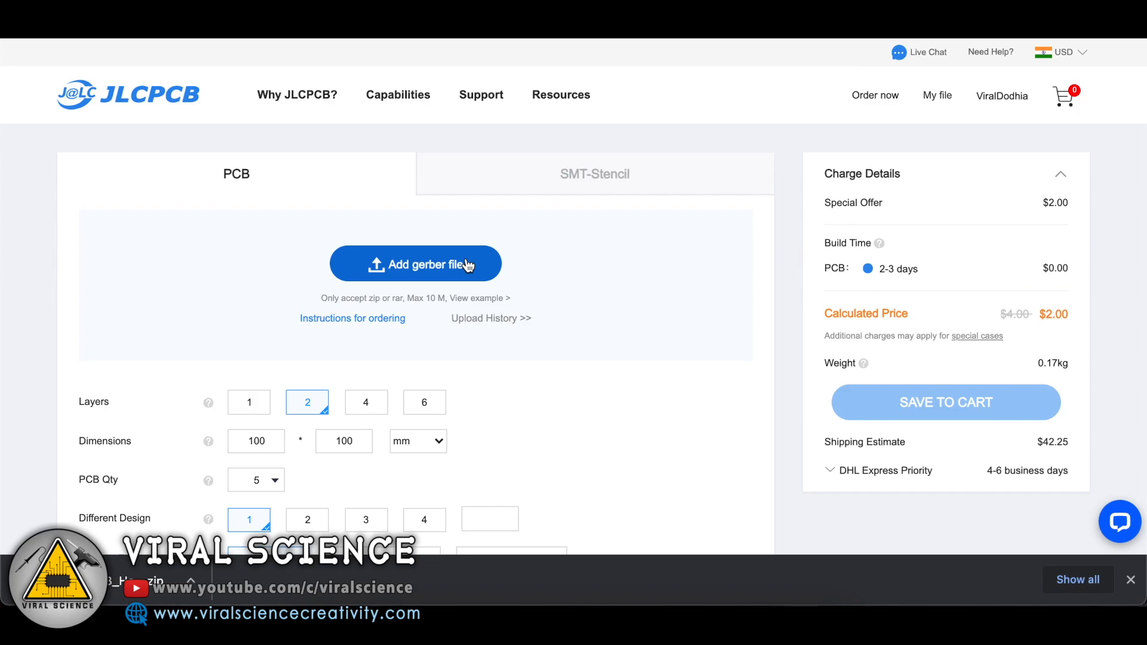
left_click(415, 264)
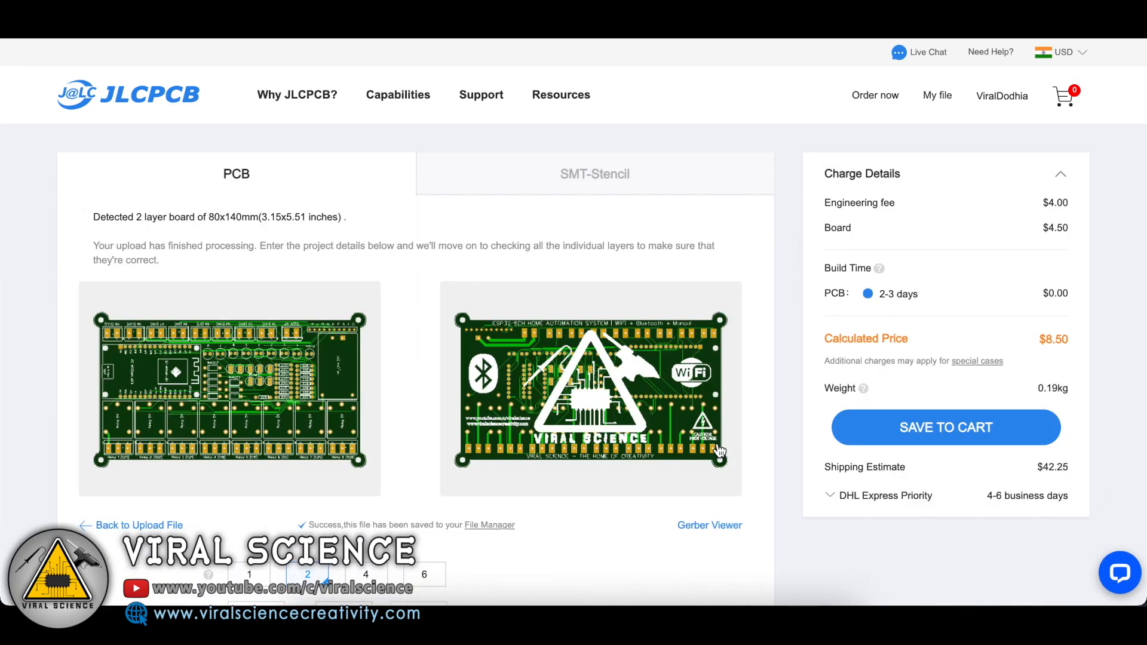
scroll("down", 3)
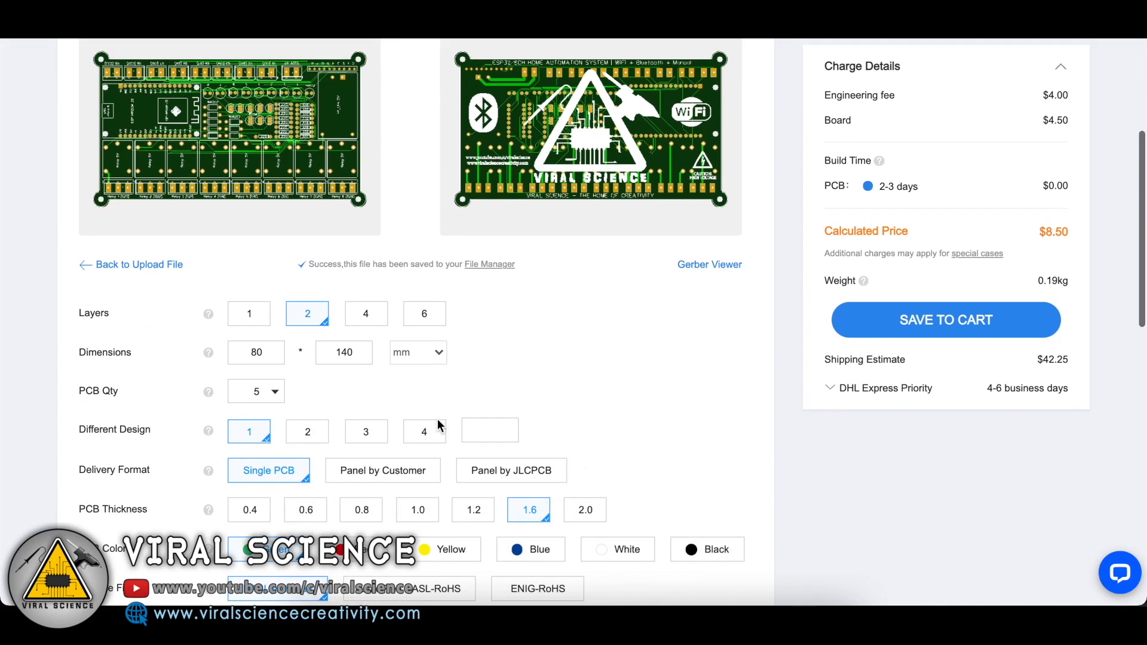
left_click(256, 390)
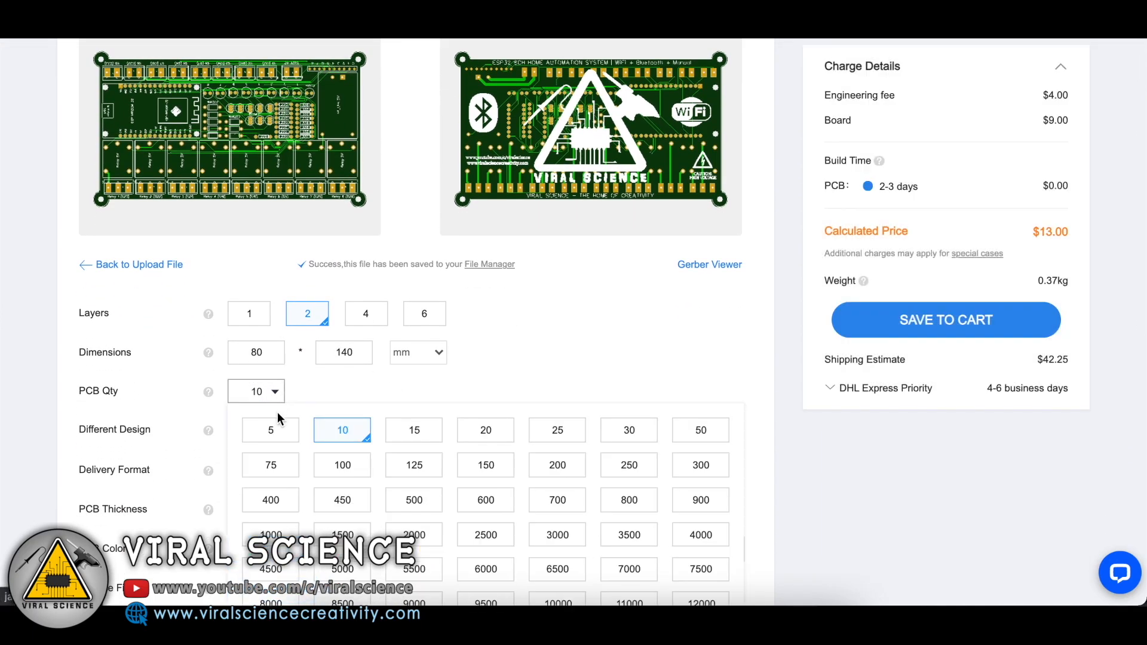
left_click(270, 429)
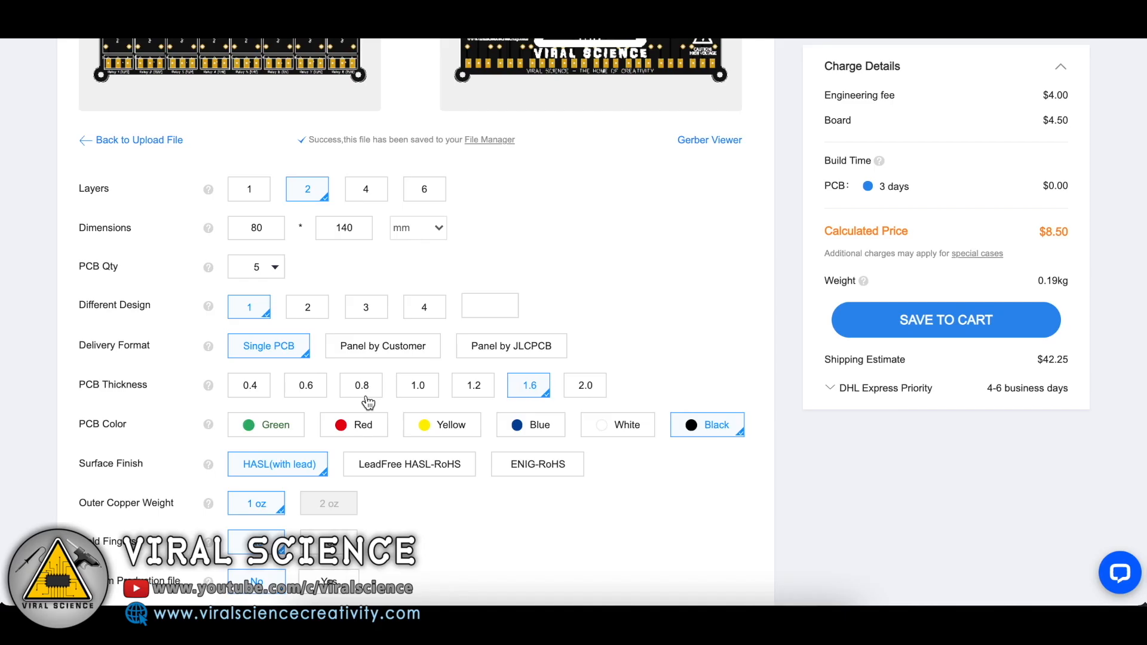